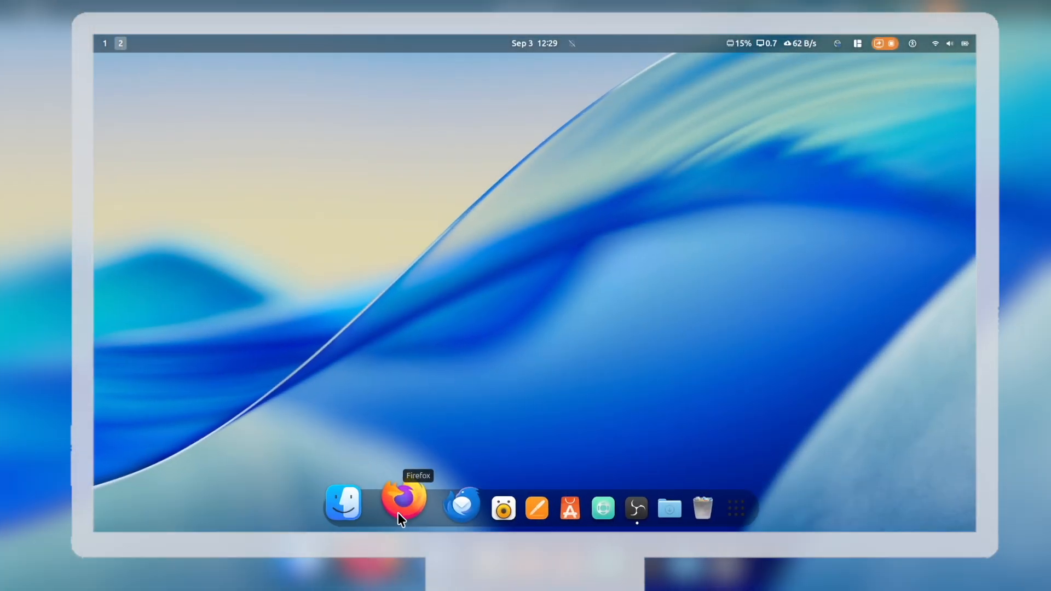
# - Open and close Quick Settings, then try a search for 's' and pick a result
pyautogui.click(631, 498)
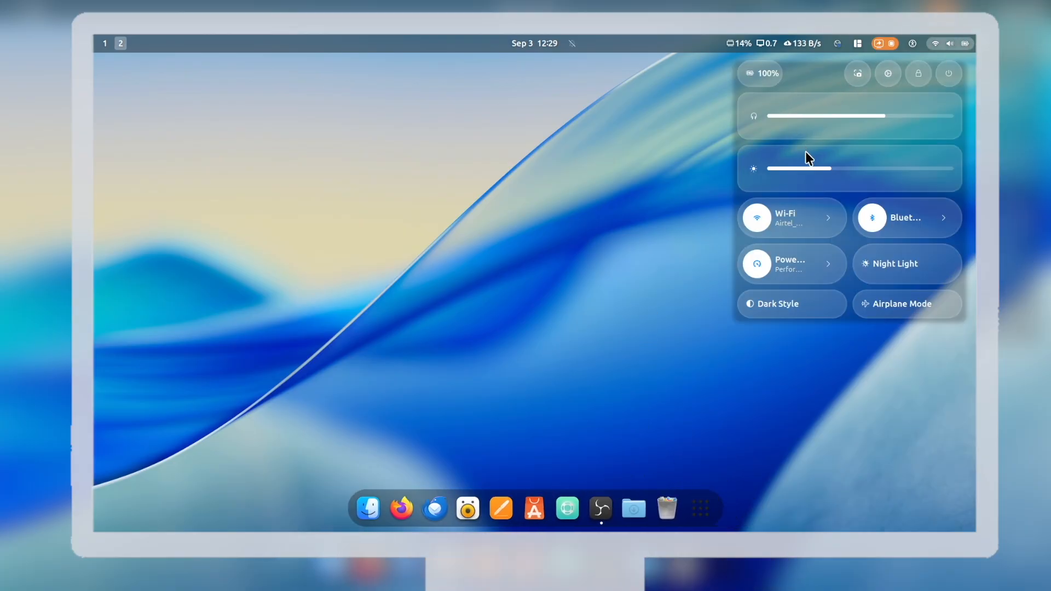
pyautogui.click(791, 264)
pyautogui.write('1+ 2')
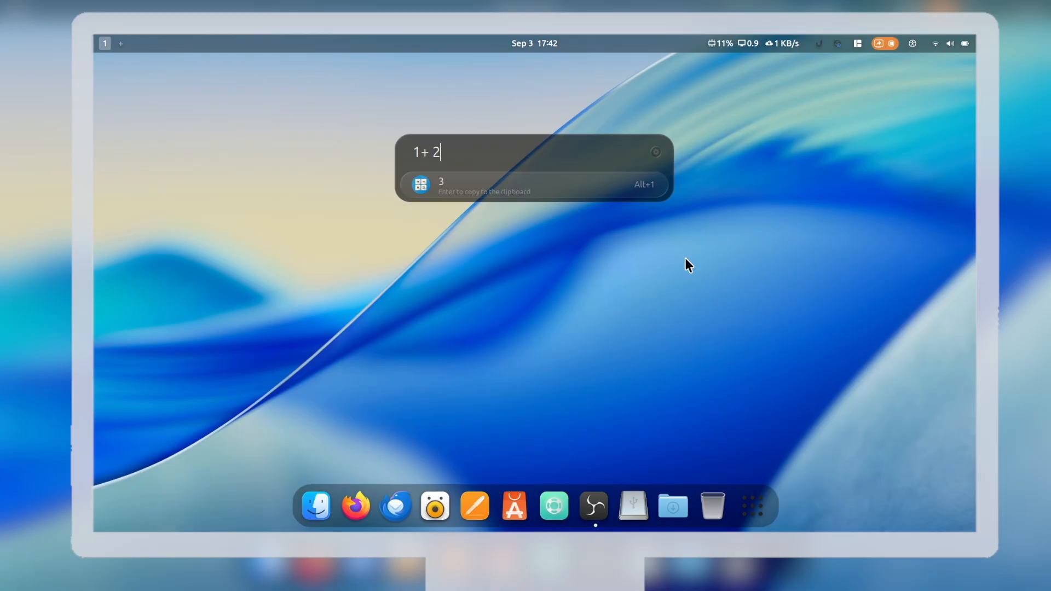
pyautogui.write('s')
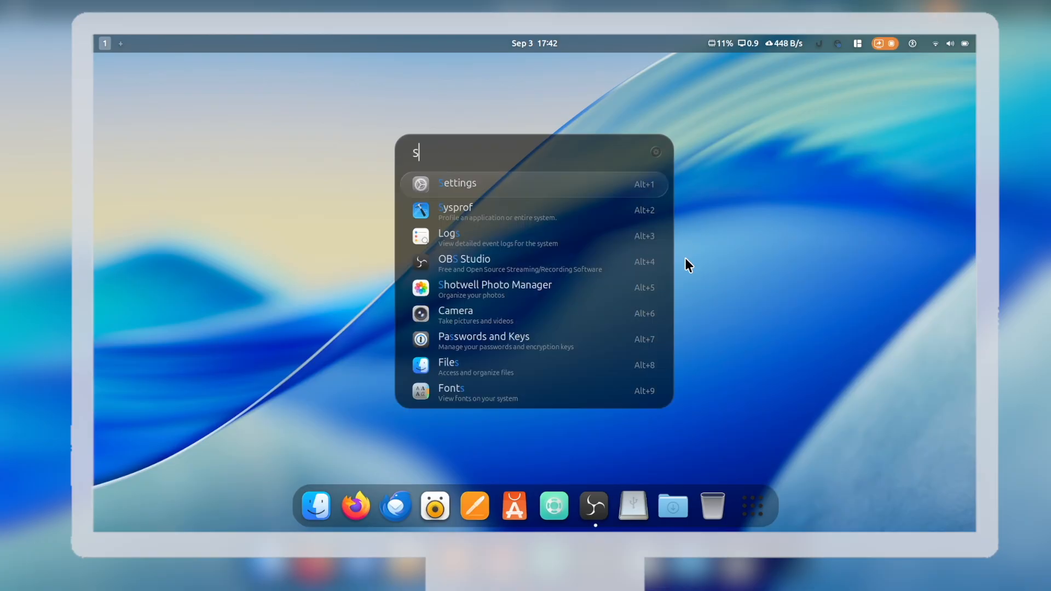
pyautogui.press('Down')
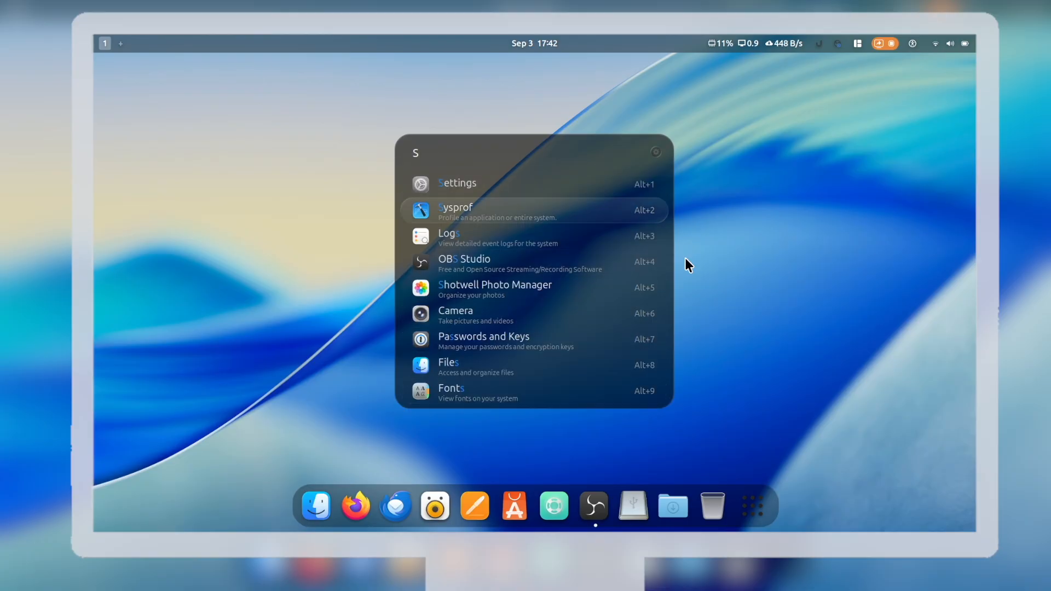
pyautogui.click(447, 367)
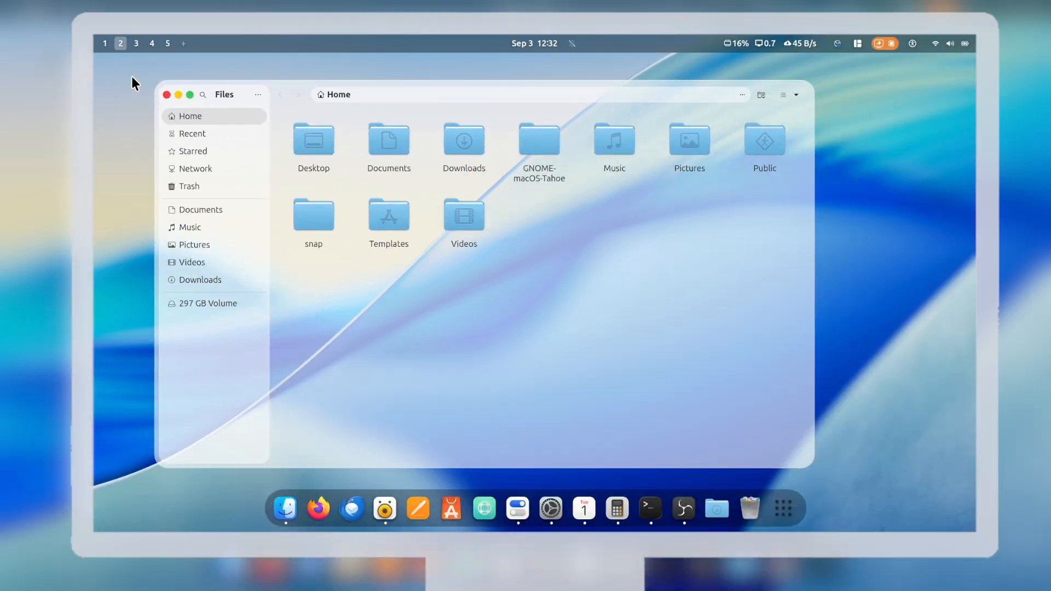
# - Switch through workspaces 3 and 4 using the top-bar workspace numbers
pyautogui.click(136, 43)
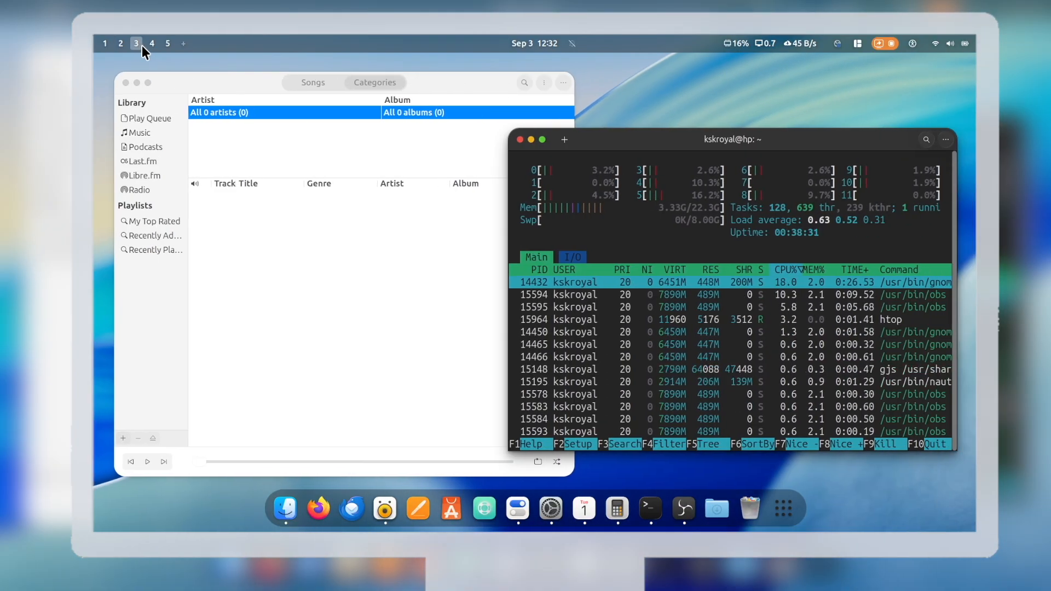
pyautogui.click(151, 43)
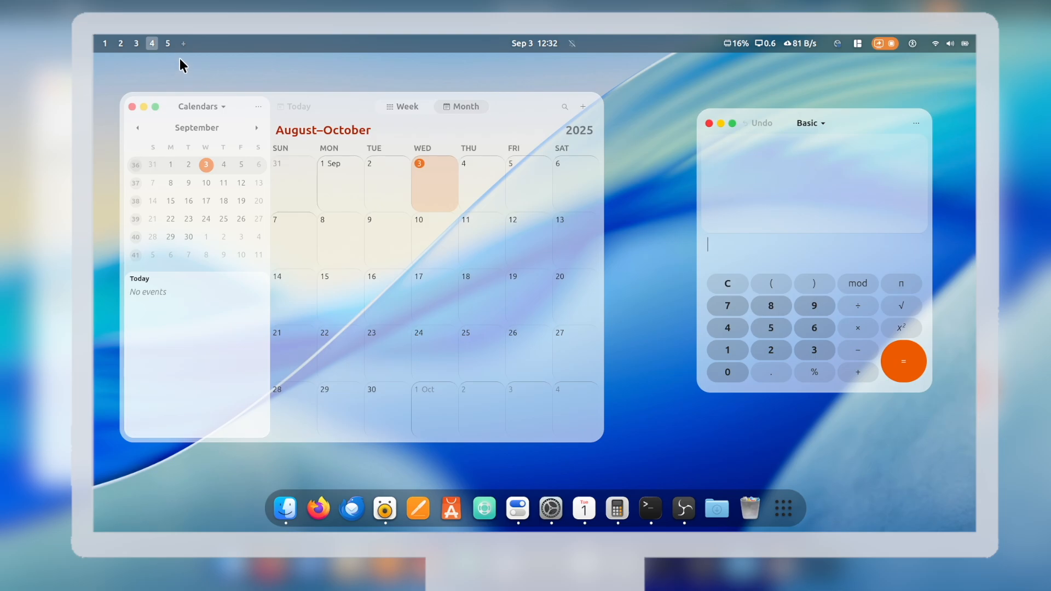
pyautogui.click(167, 43)
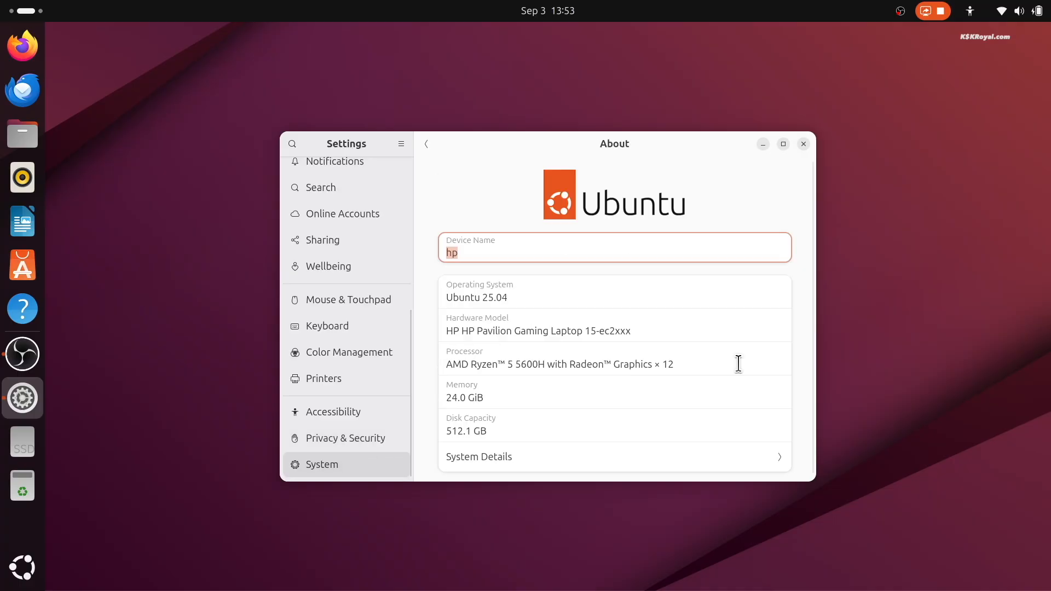
# - After upgrading packages, install Timeshift with sudo apt install timeshift
pyautogui.click(478, 457)
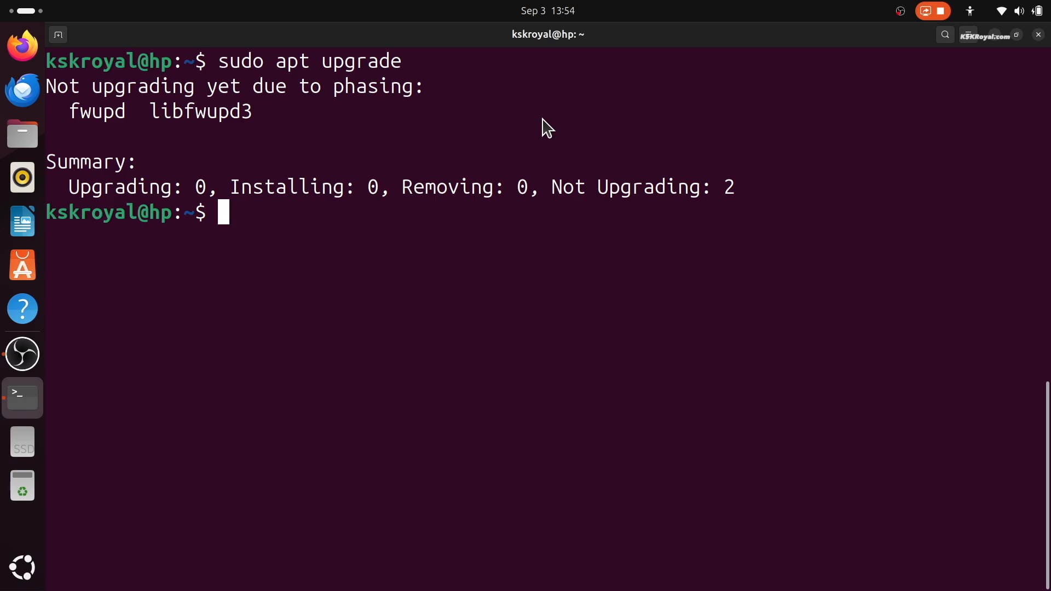
pyautogui.write('sudo apt install timeshift')
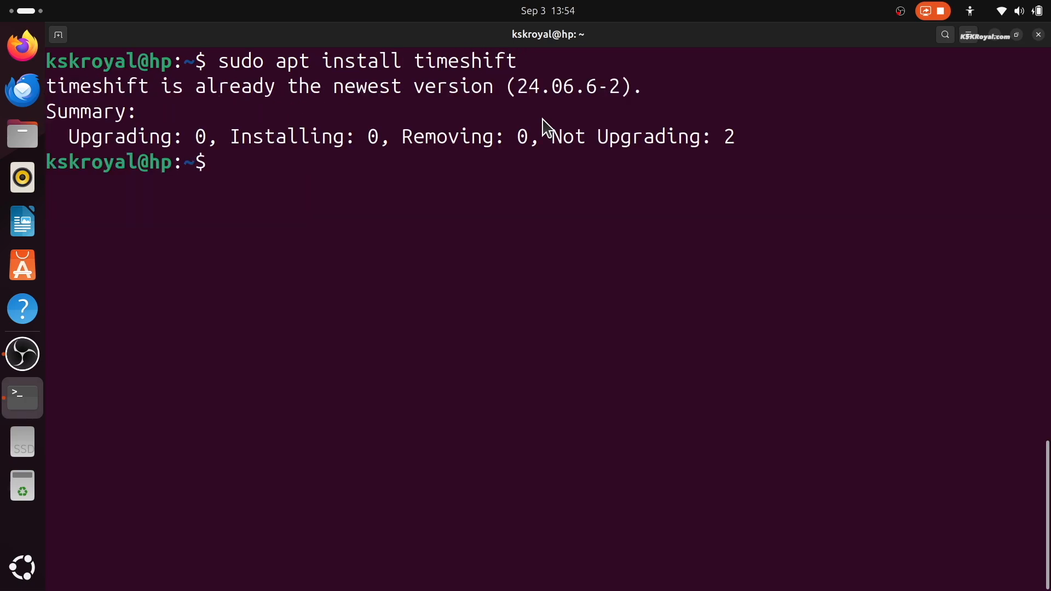
pyautogui.doubleClick(463, 61)
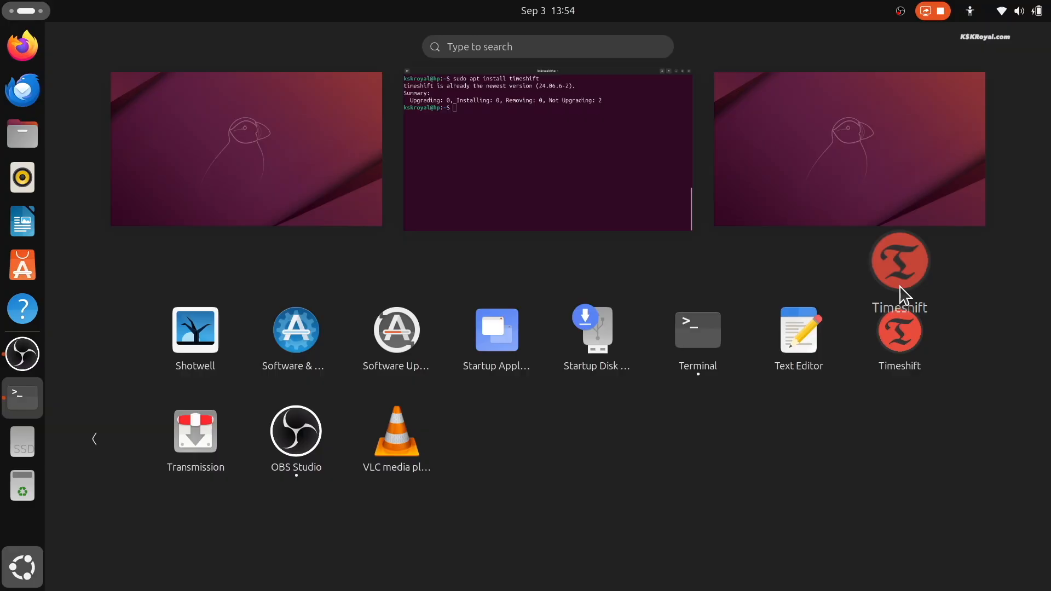
# - Set up Timeshift: RSYNC on nvme0n1p5, daily, all home files, then create a snapshot
pyautogui.click(899, 260)
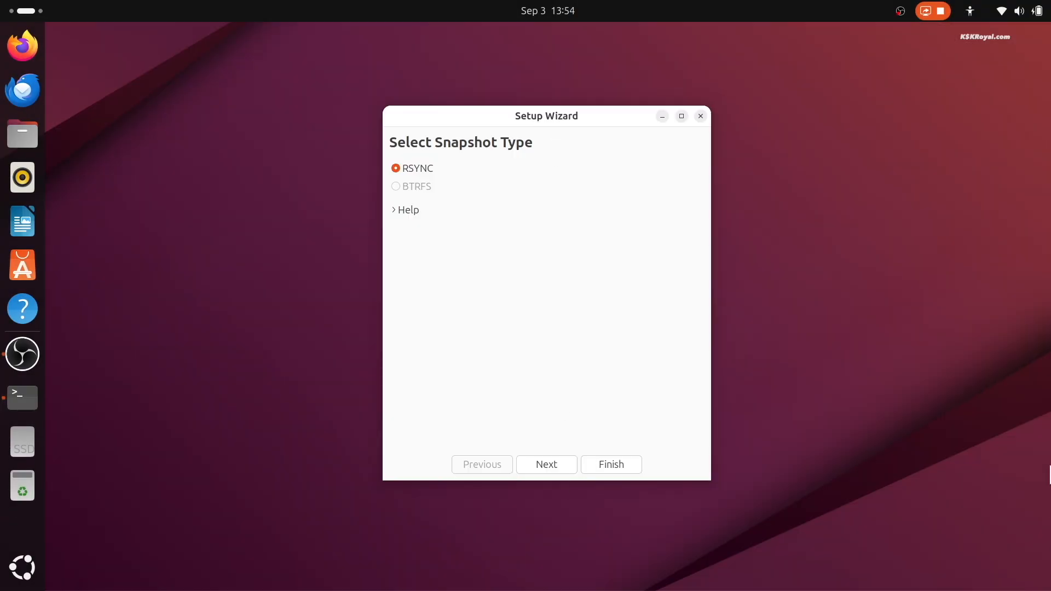
pyautogui.click(546, 464)
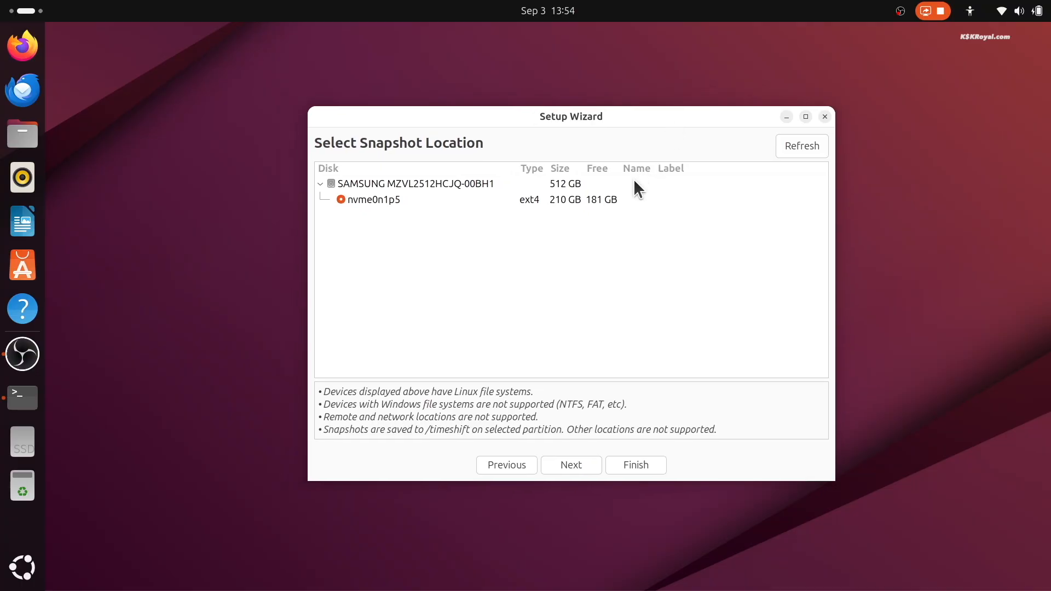
pyautogui.click(570, 466)
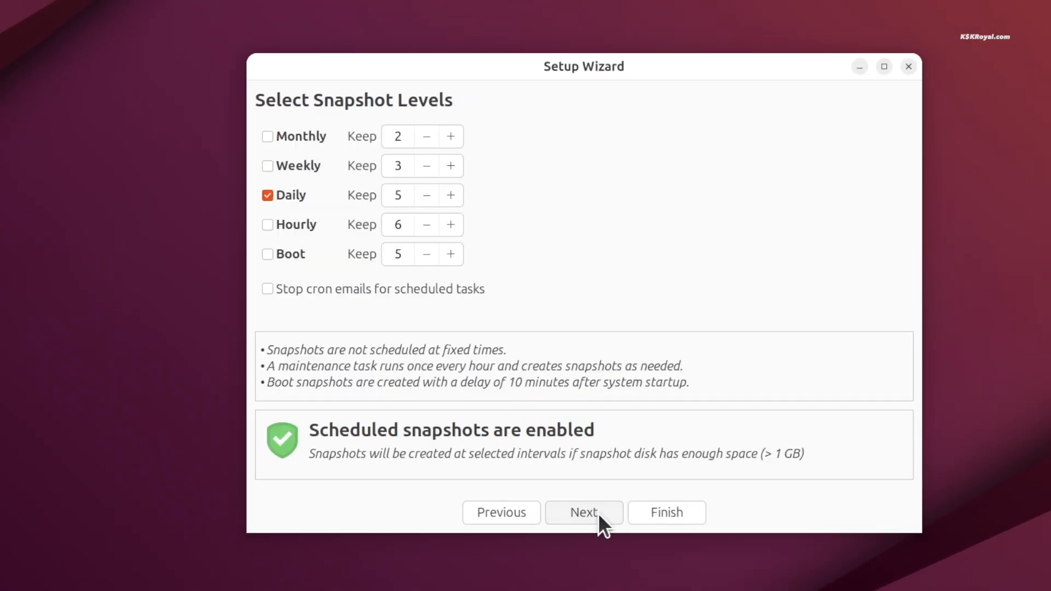
pyautogui.moveTo(584, 540)
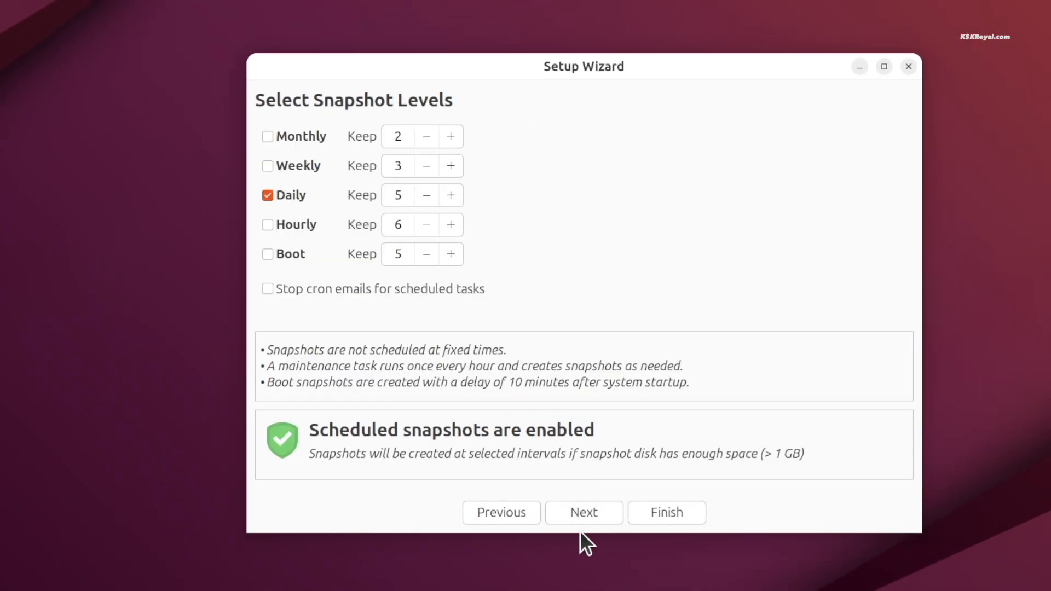
pyautogui.click(583, 512)
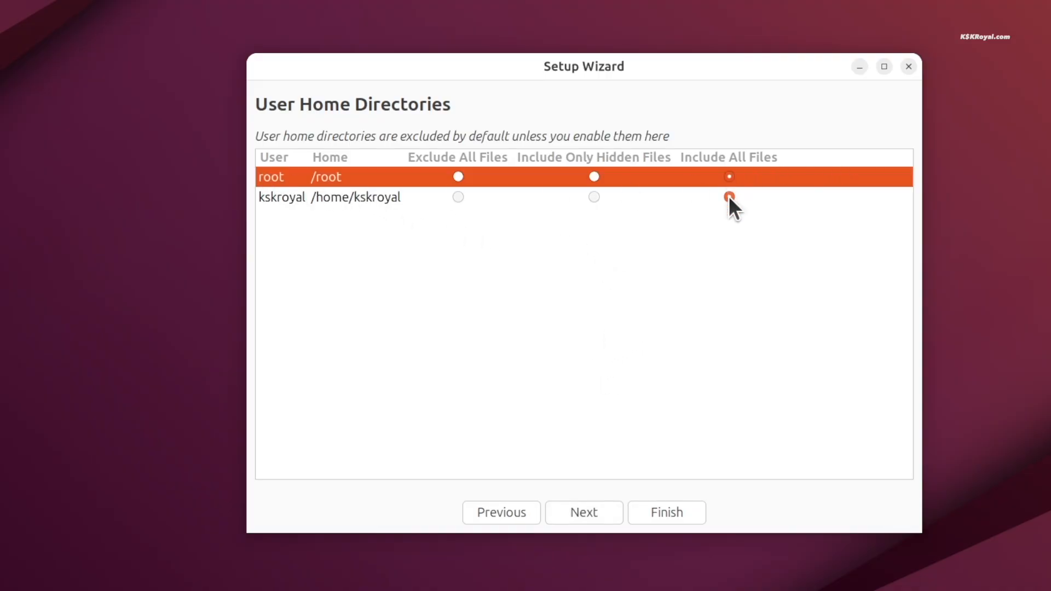
pyautogui.click(728, 197)
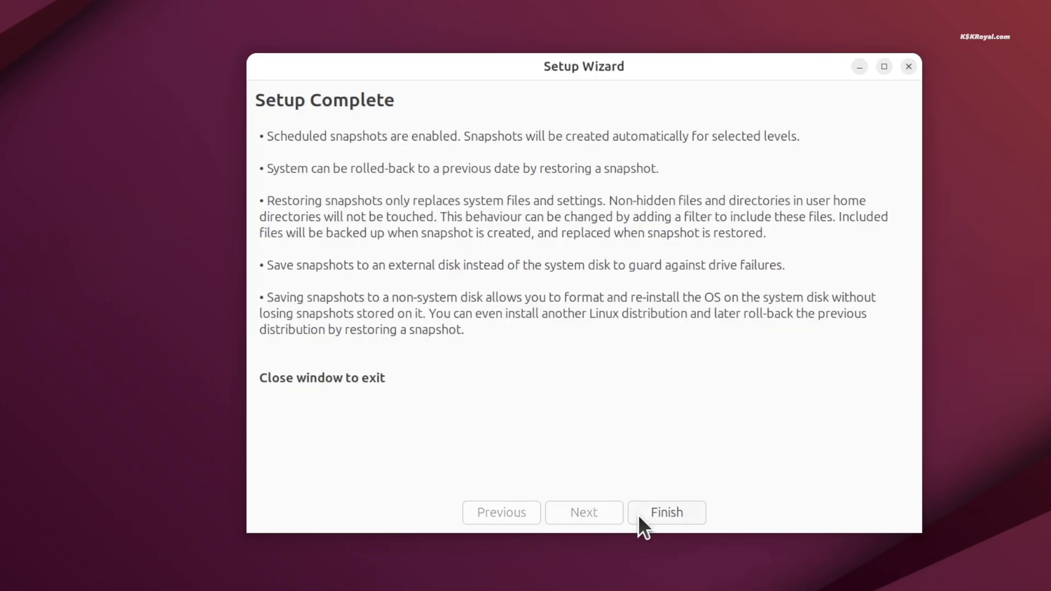
pyautogui.click(665, 513)
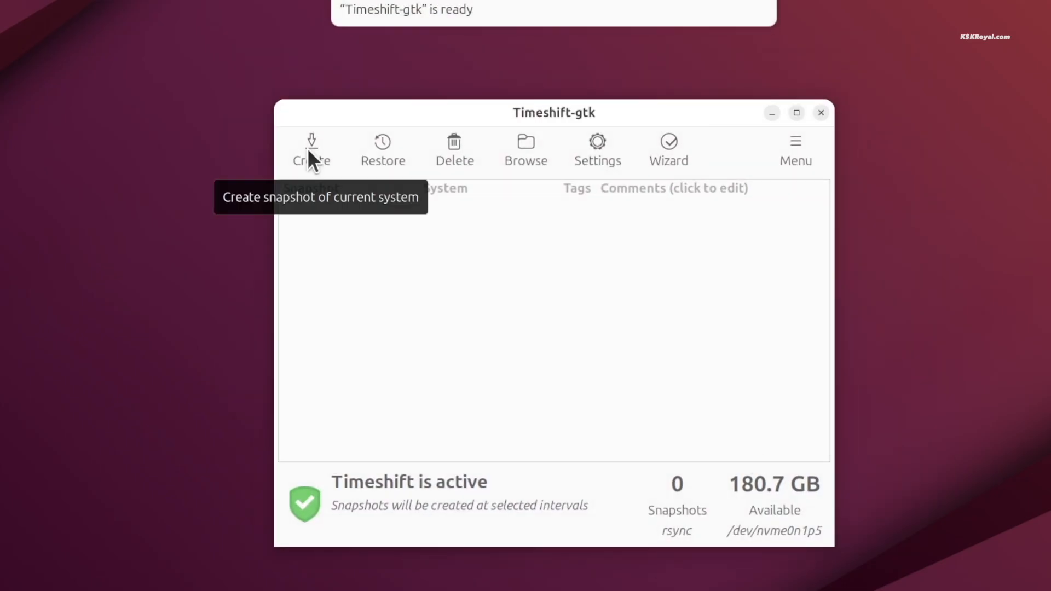
pyautogui.click(311, 149)
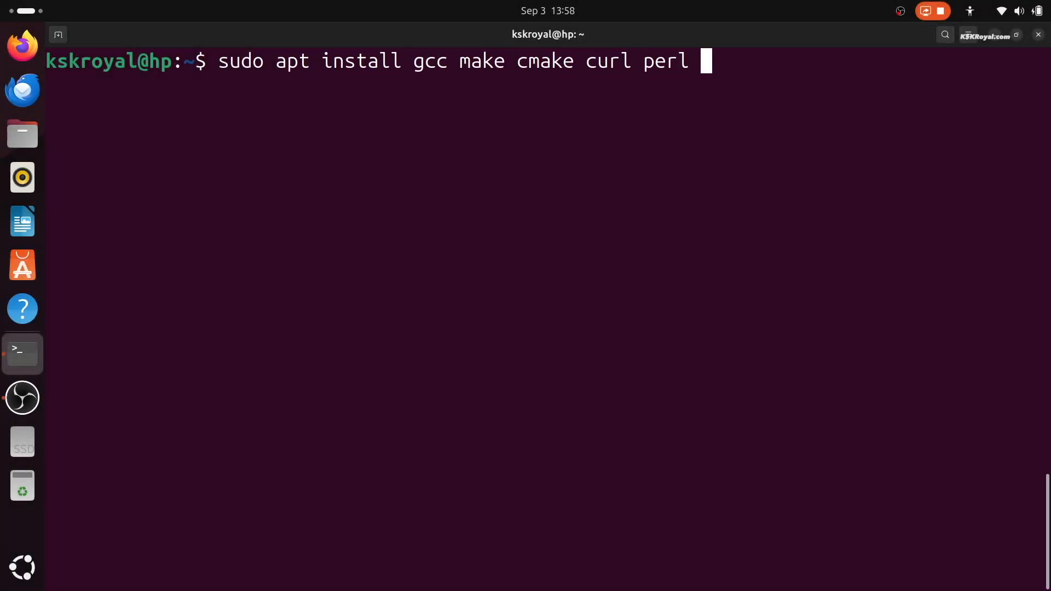
# - Install gcc, make, cmake, curl, perl, wget, git, wmctrl, sassc, gnome-tweaks and extension manager
pyautogui.write('wget git wmctrl sassc')
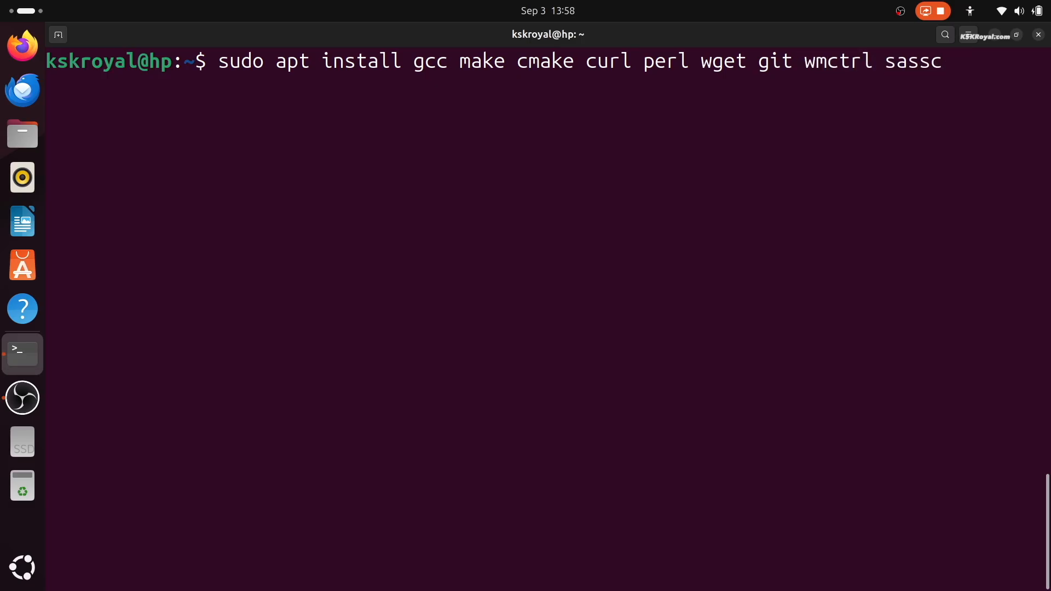
pyautogui.press('Return')
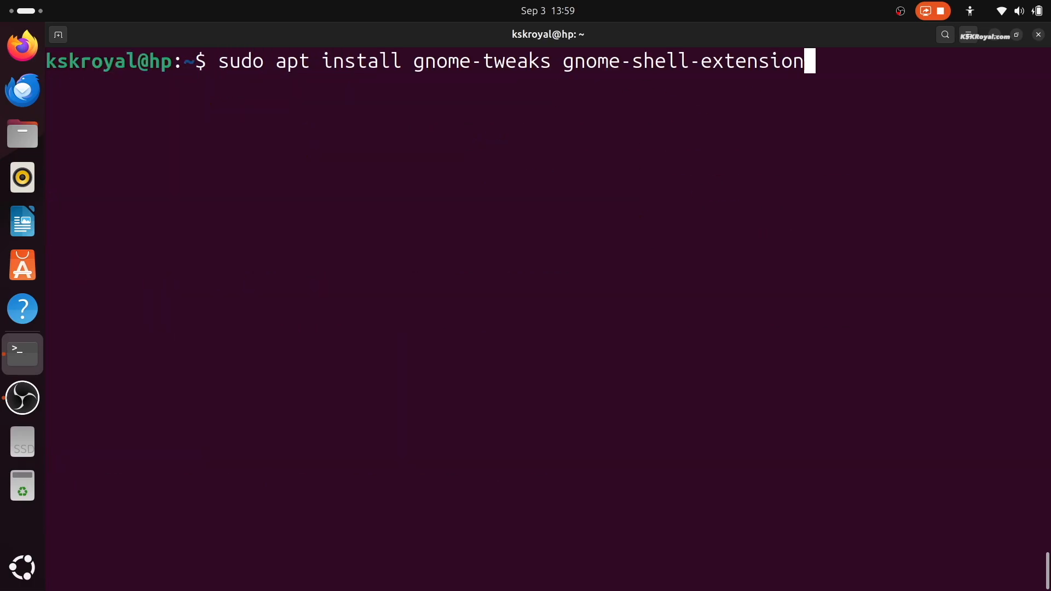
pyautogui.write('-mana')
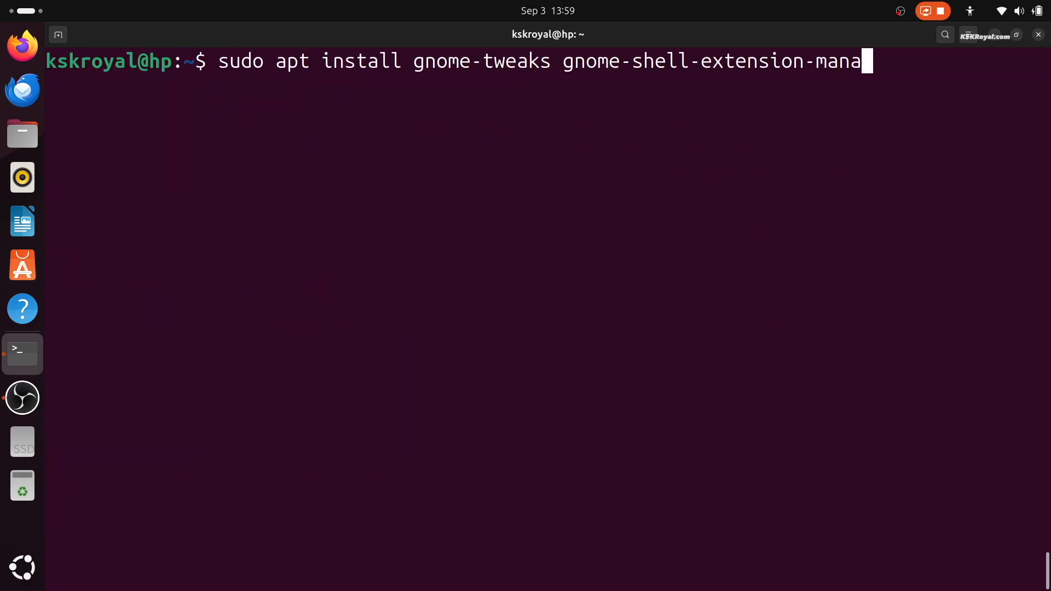
pyautogui.write('ger')
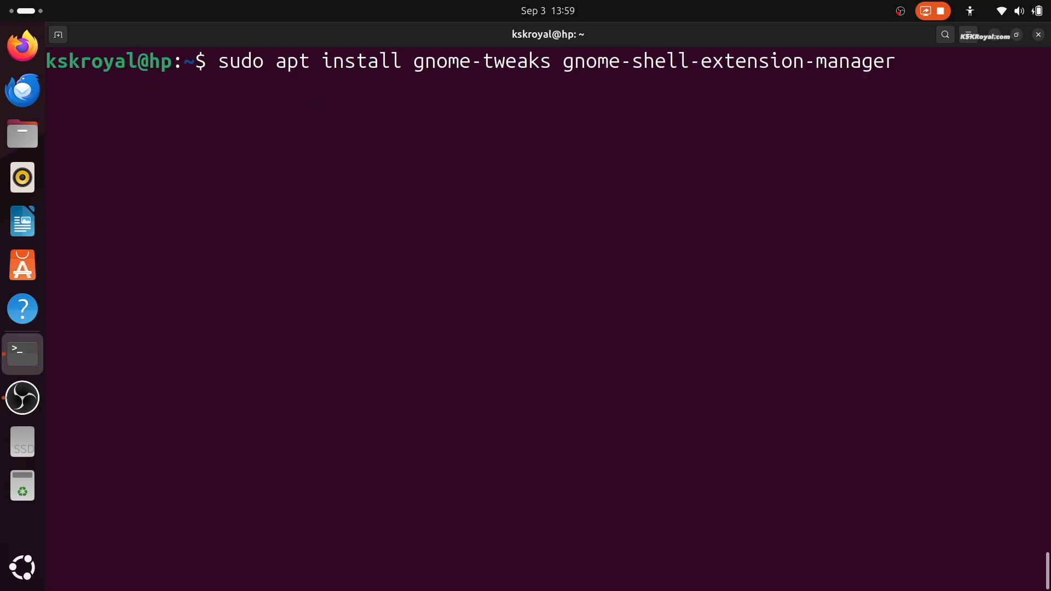
pyautogui.press('Return')
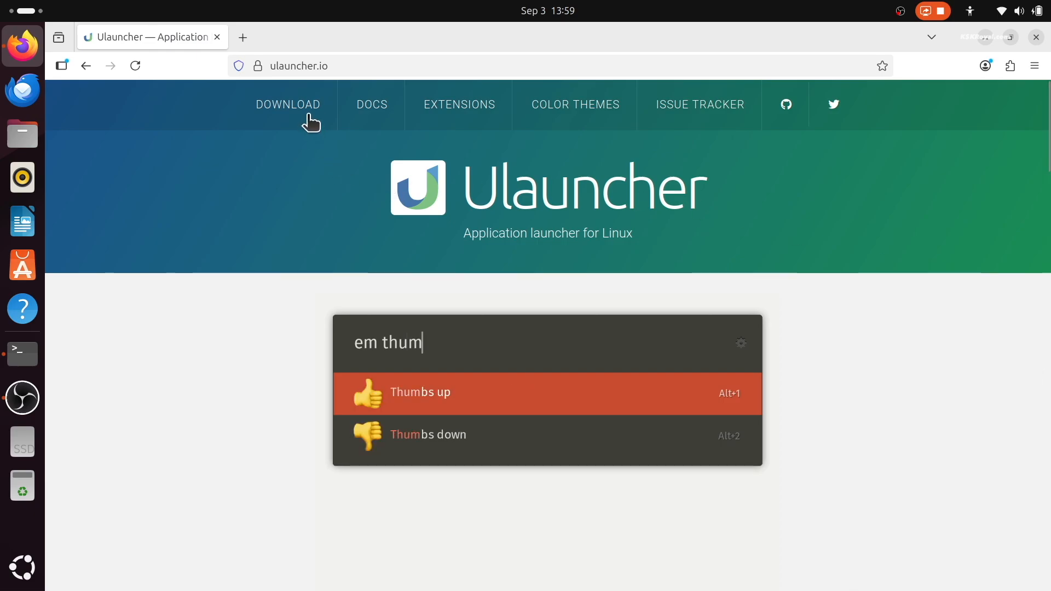
# - Download ulauncher_5.15.8_all.deb from the ulauncher.io Download section
pyautogui.click(288, 105)
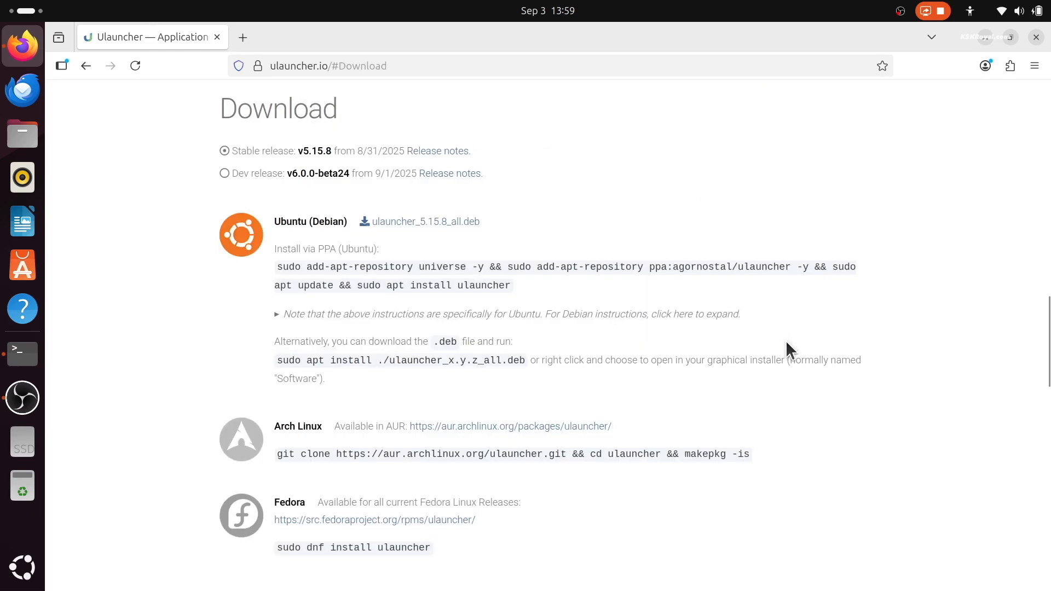
pyautogui.click(425, 221)
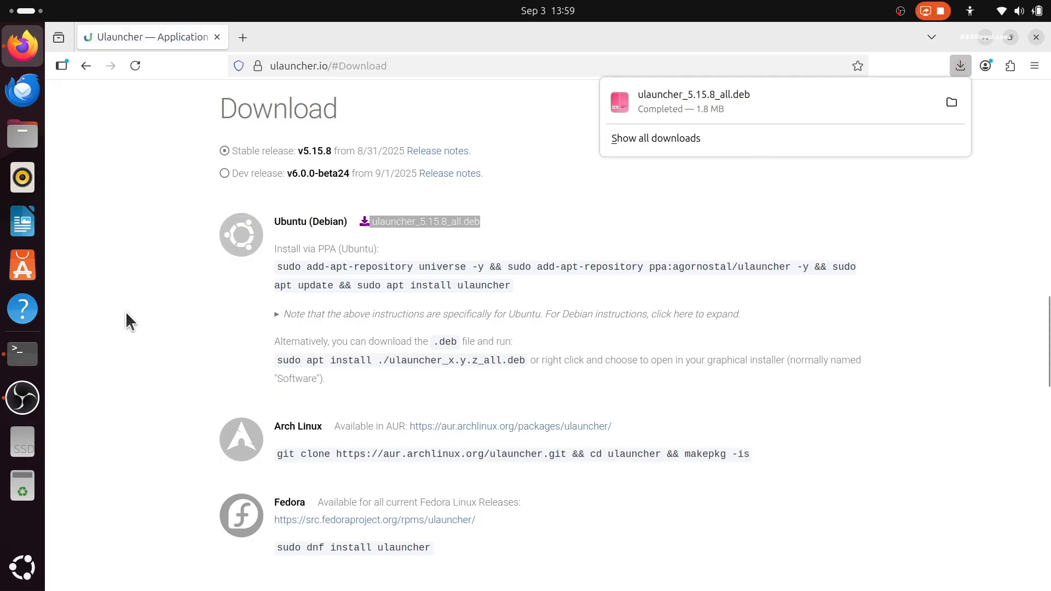
# - In Downloads, make ulauncher_5.15.8_all.deb executable with chmod a+x and install it via apt
pyautogui.click(22, 353)
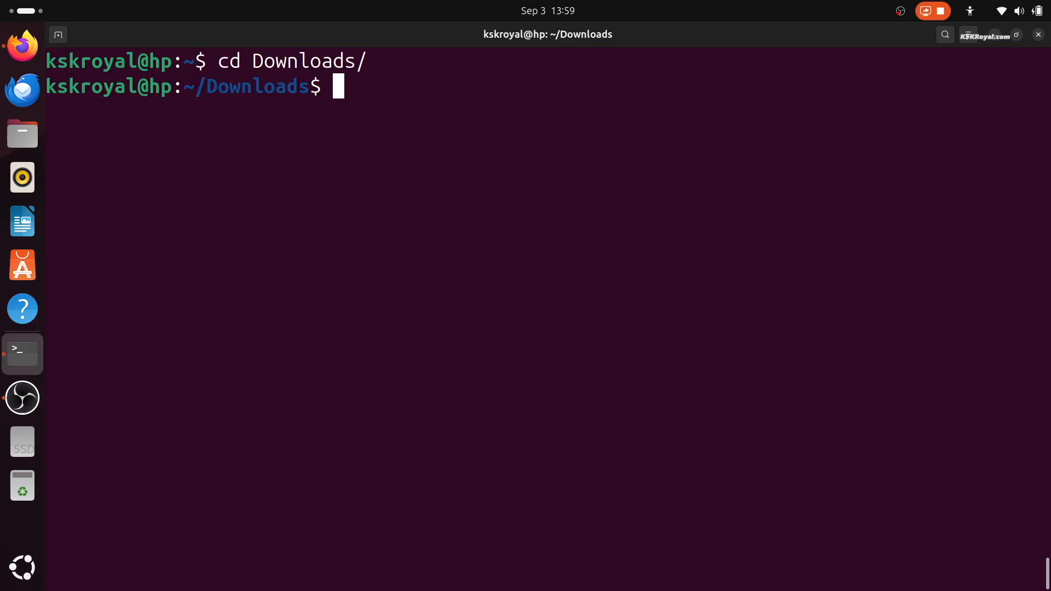
pyautogui.write('ls')
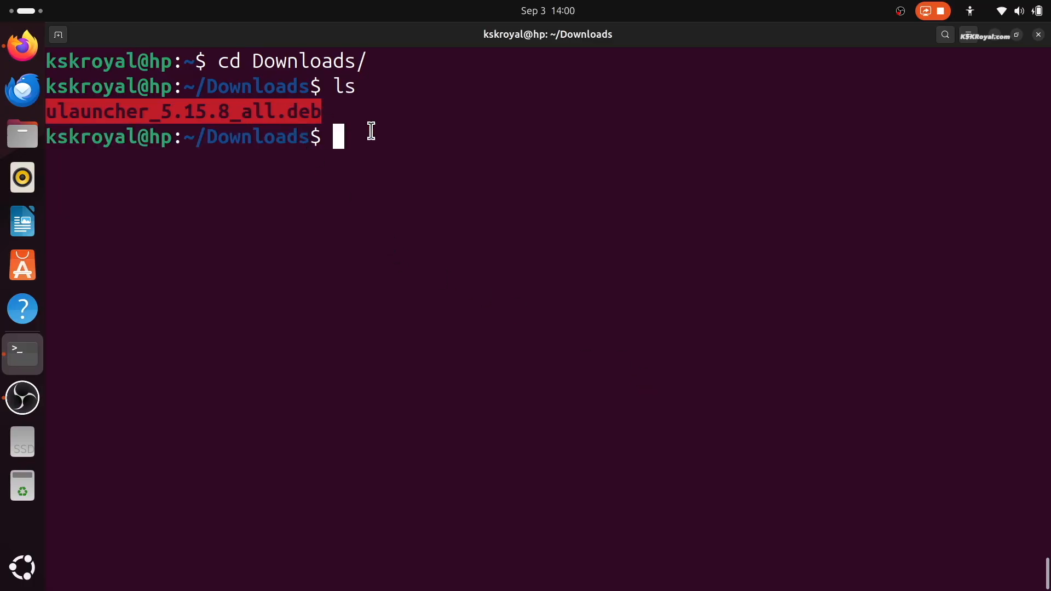
pyautogui.write('sudo chmod')
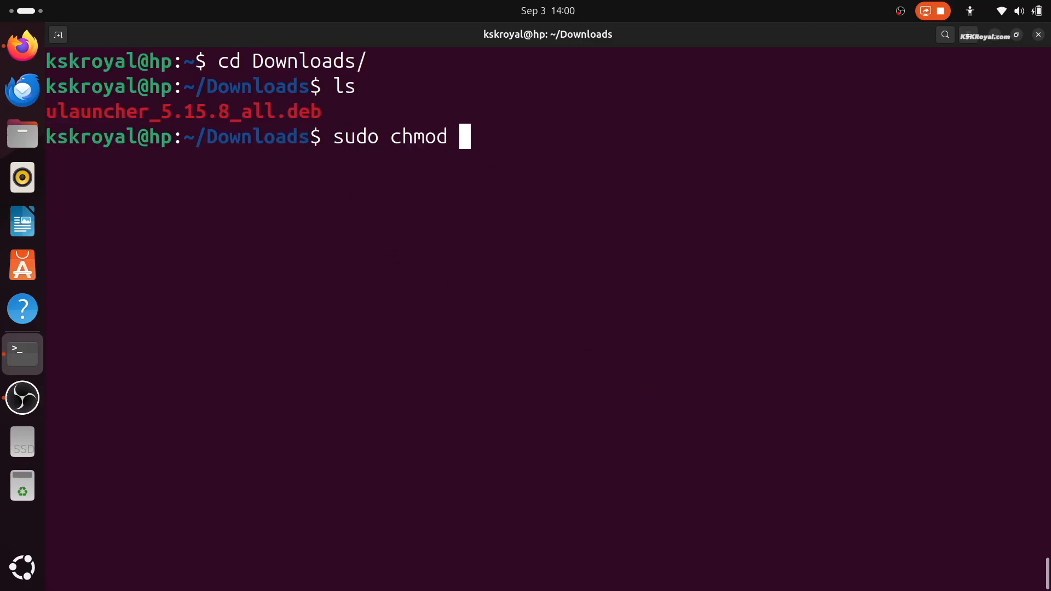
pyautogui.write('a+x ulauncher_5.15.8_all.deb')
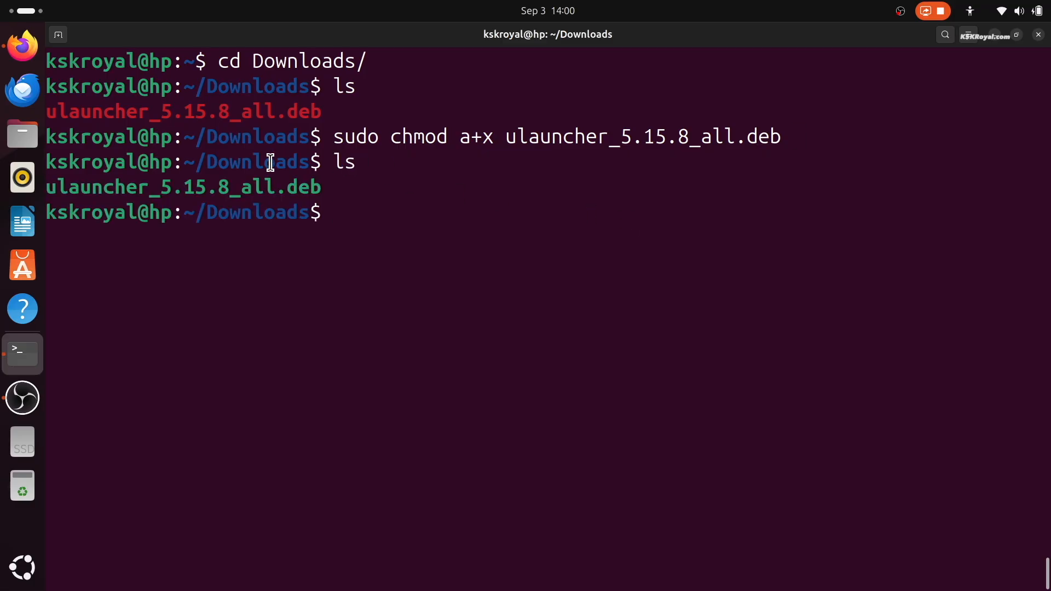
pyautogui.write('sudo apt install')
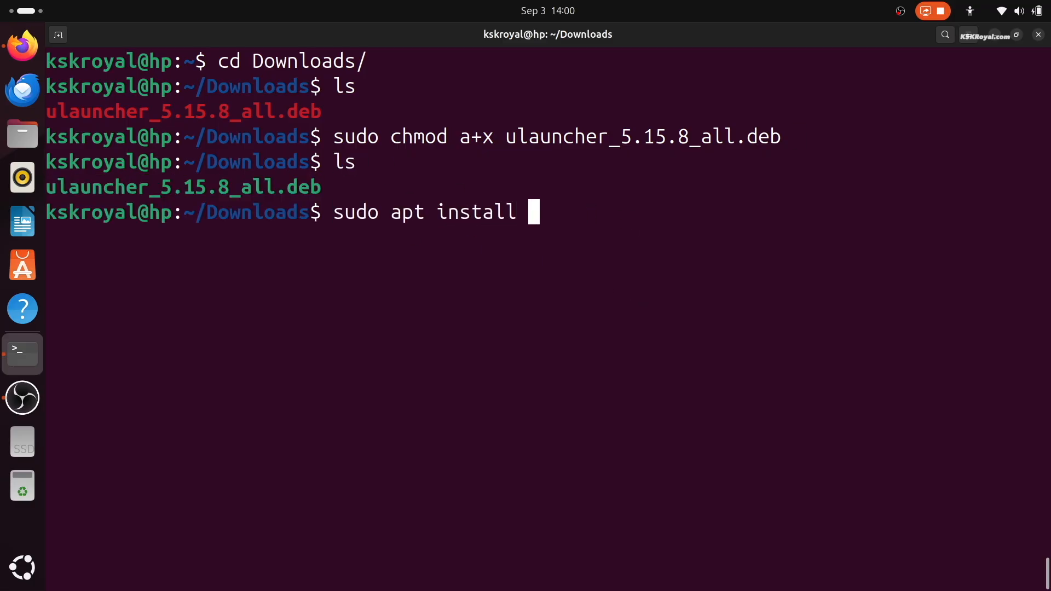
pyautogui.write('./ulauncher_5.15.8_all.deb')
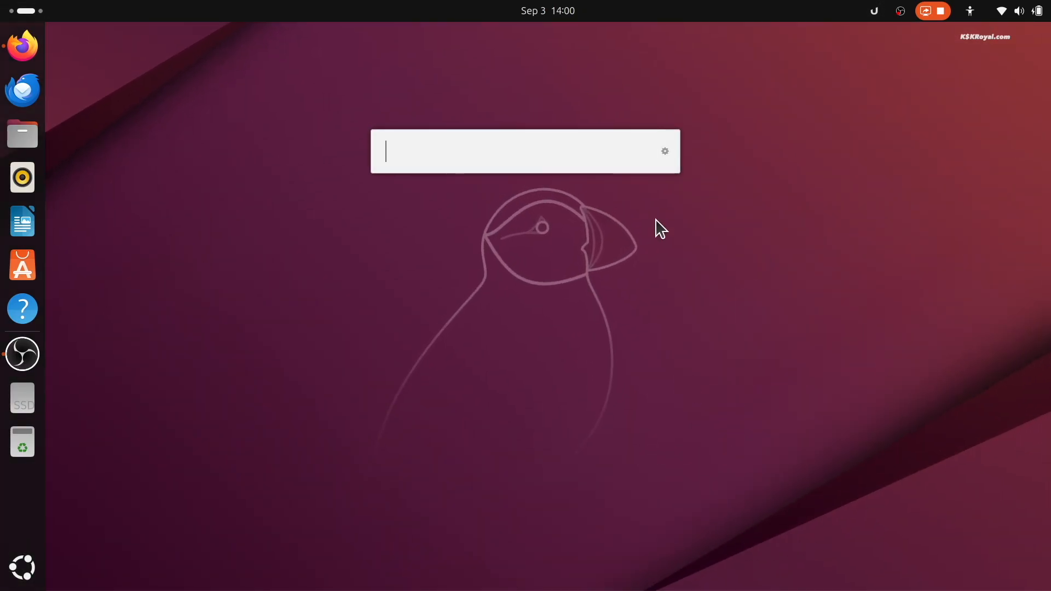
# - Search for Files in Ulauncher, launch it from the results, then close its window
pyautogui.write('f')
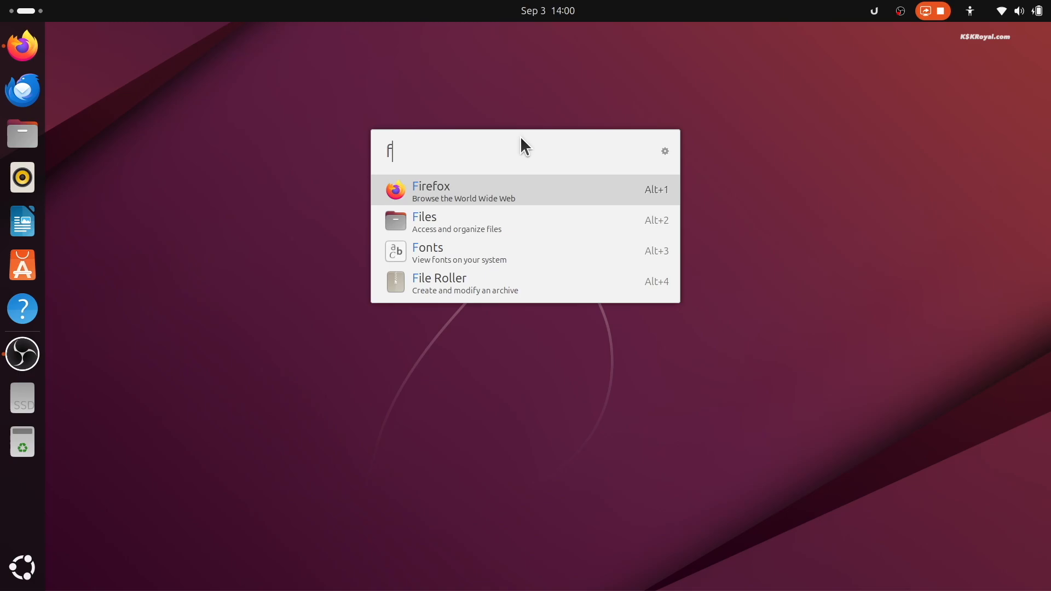
pyautogui.write('ilkes')
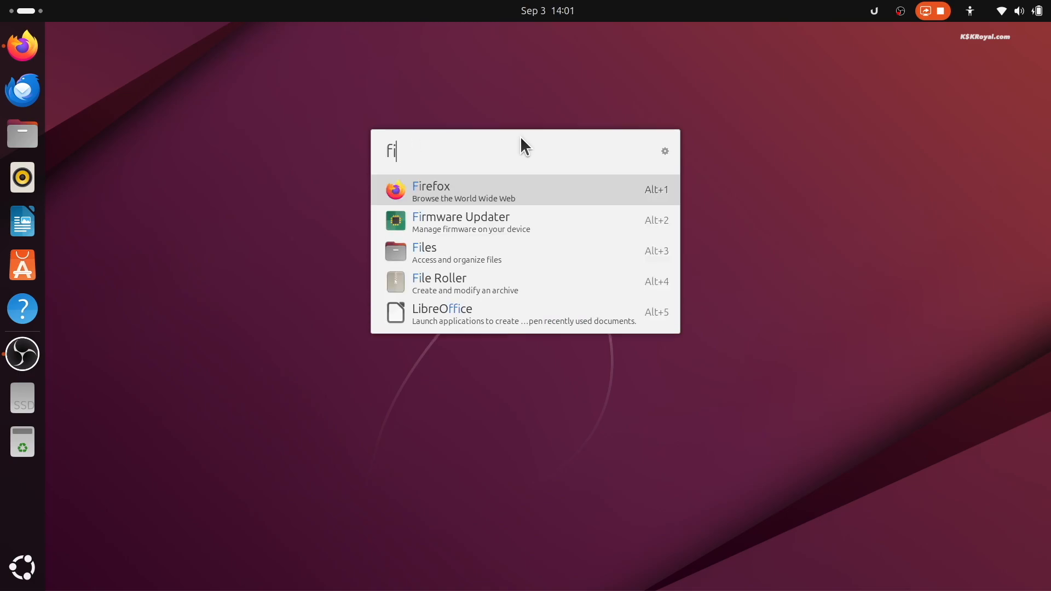
pyautogui.click(424, 253)
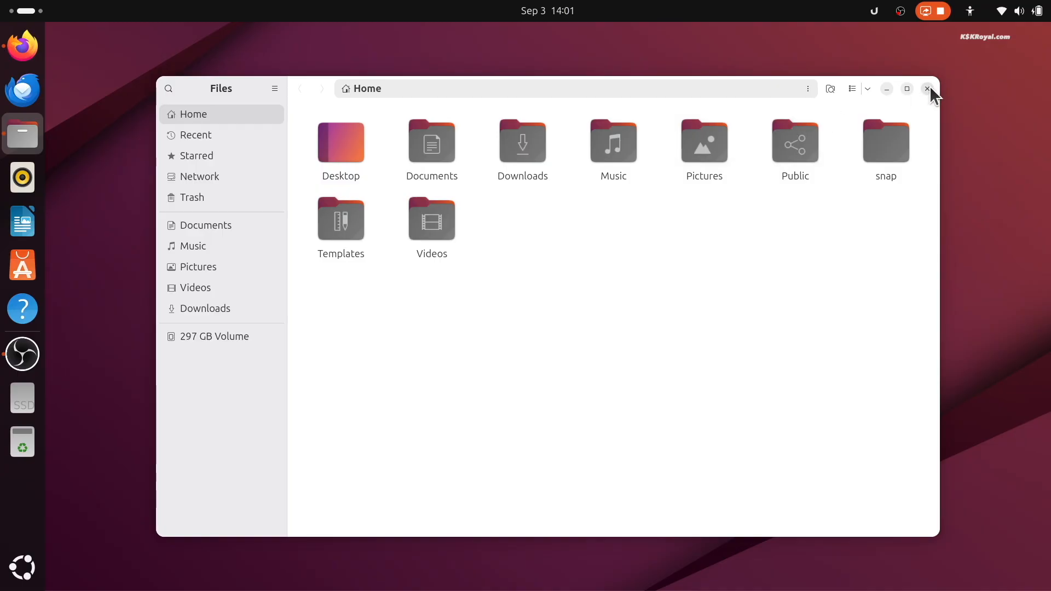
pyautogui.click(927, 89)
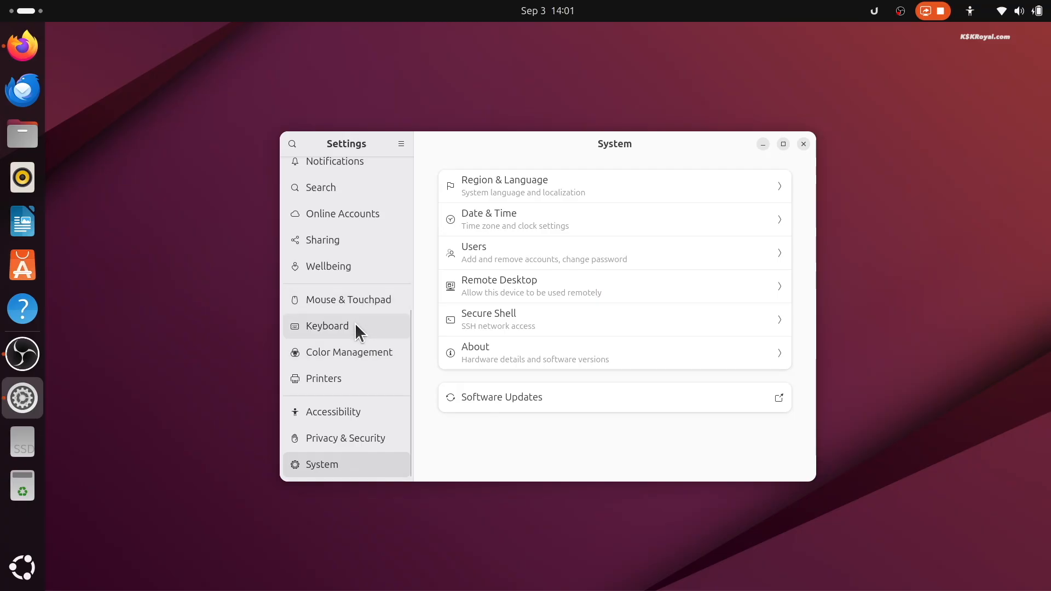
# - Add a custom shortcut named 'ulauncher' with command ulauncher-toggle and begin setting its keys
pyautogui.click(326, 326)
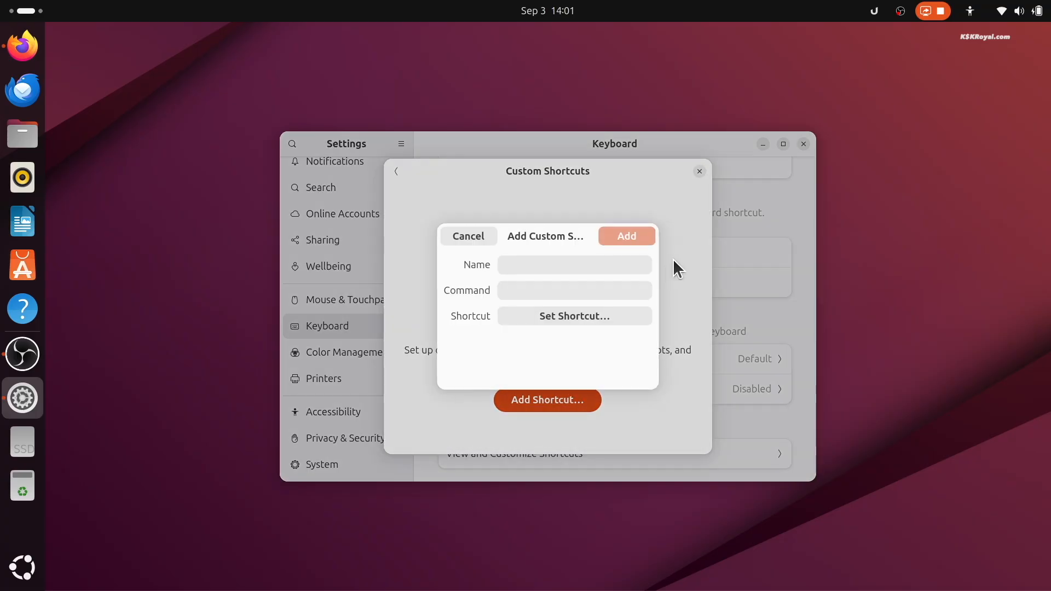
pyautogui.write('ulauncher')
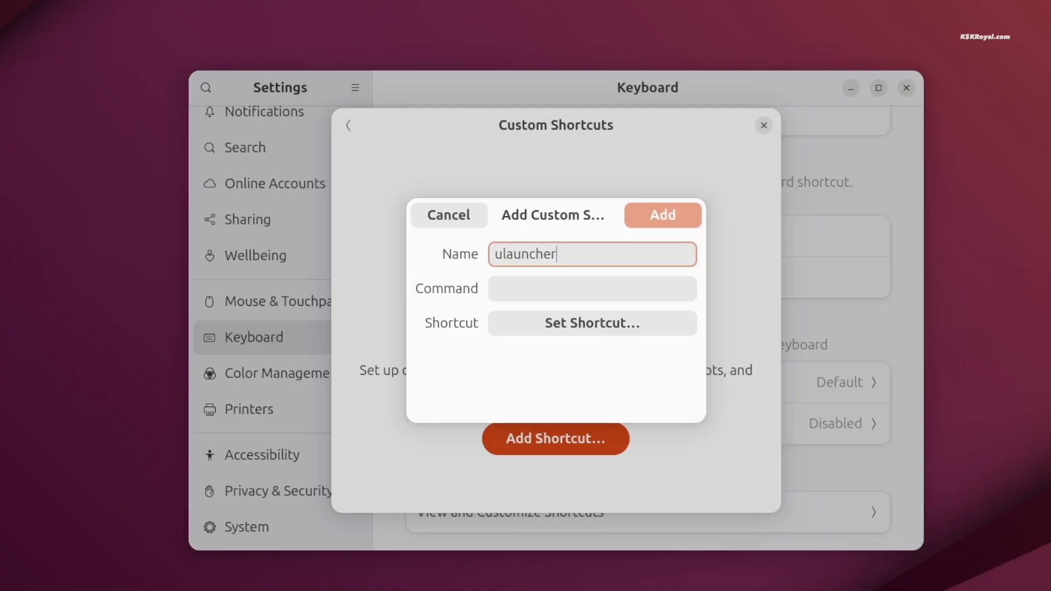
pyautogui.write('ulauncher-to')
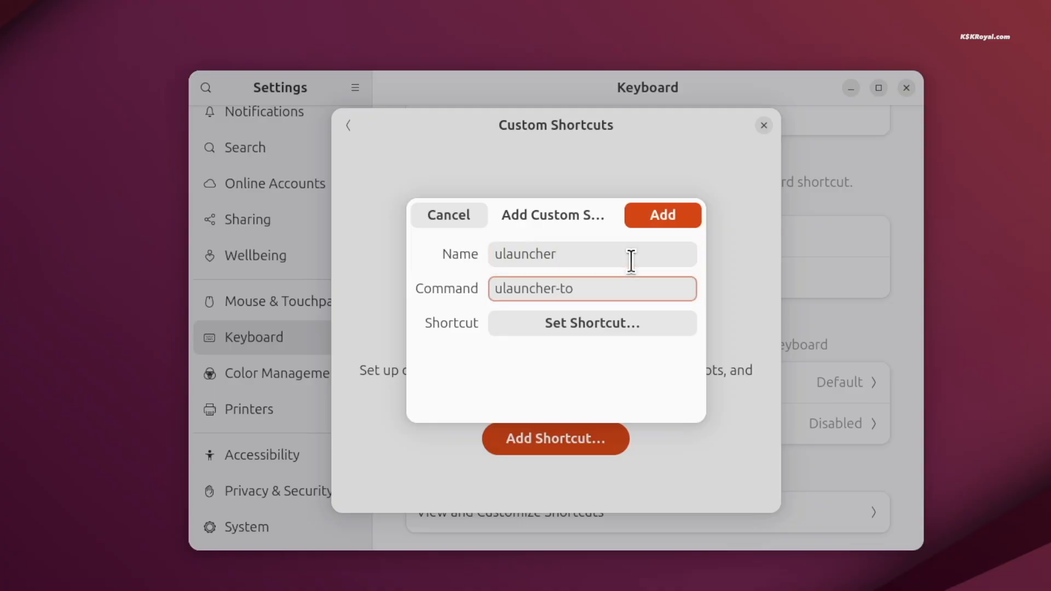
pyautogui.click(591, 323)
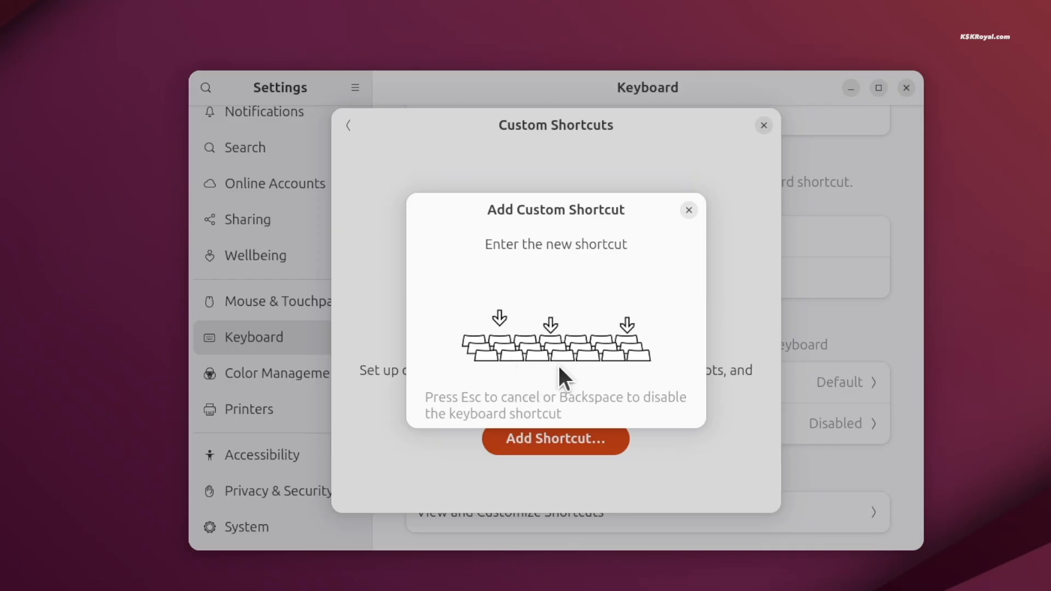
pyautogui.moveTo(651, 347)
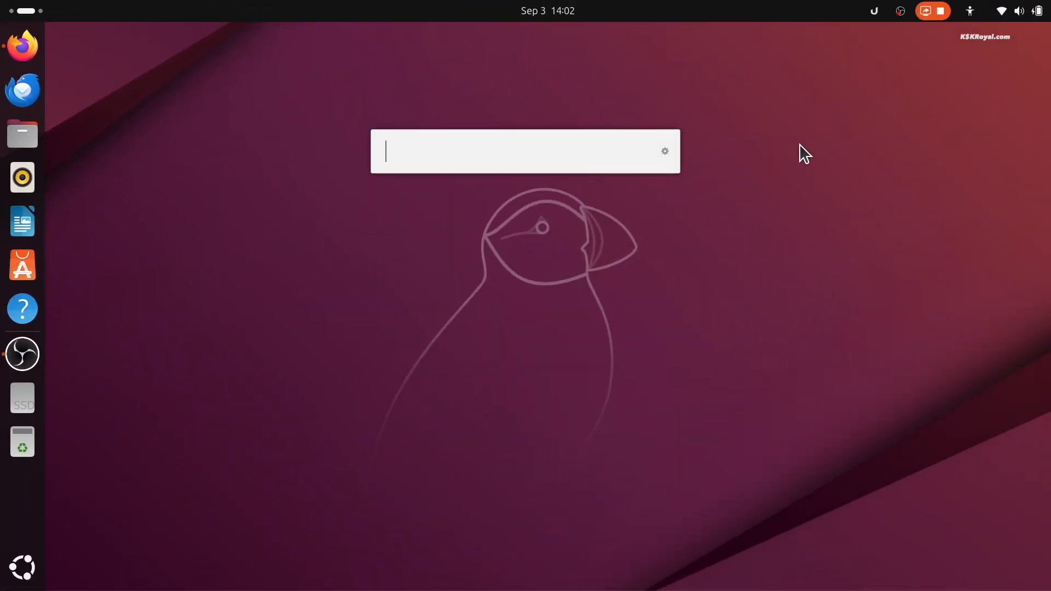
# - Type a query in the Ulauncher bar and open Tweaks from the results
pyautogui.write('f')
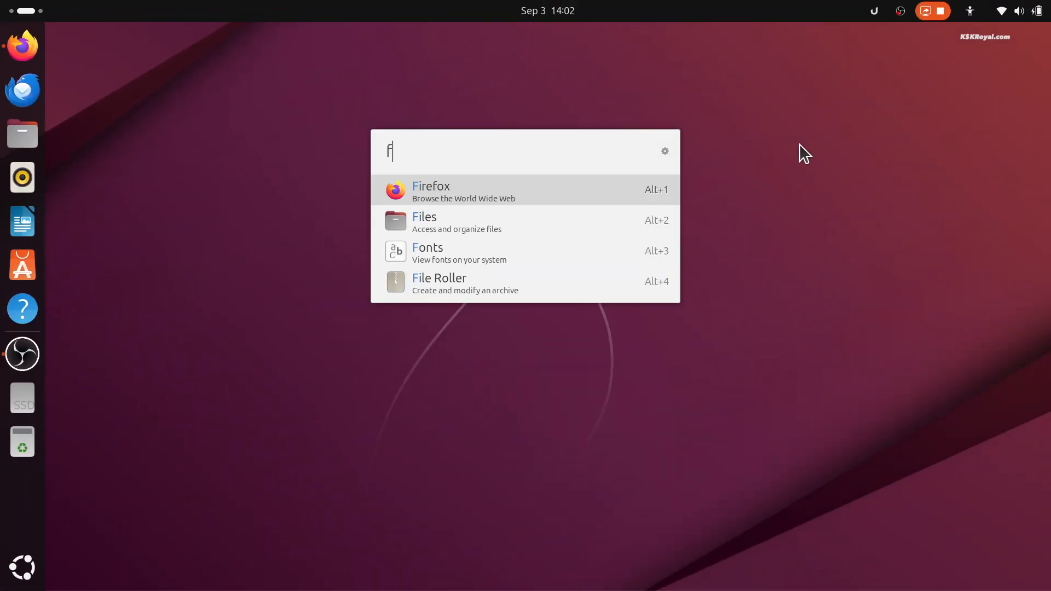
pyautogui.write('ter')
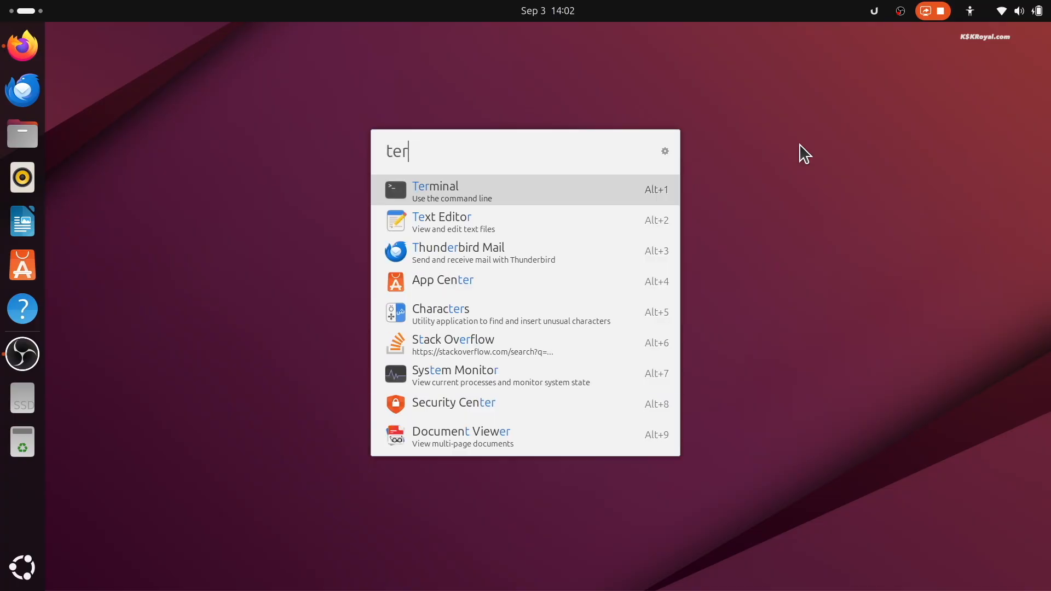
pyautogui.press('BackSpace')
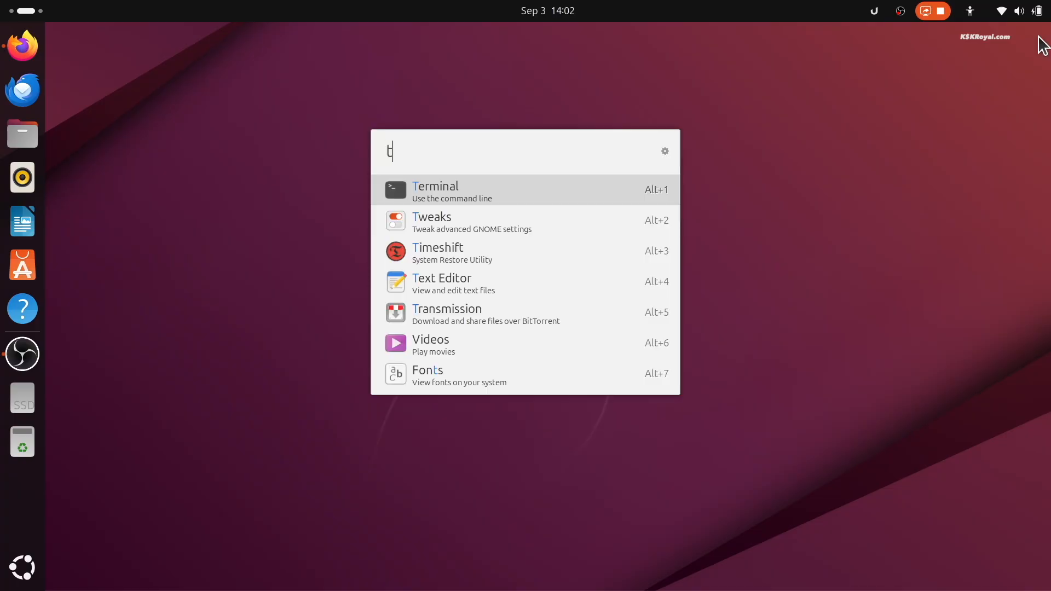
pyautogui.click(431, 221)
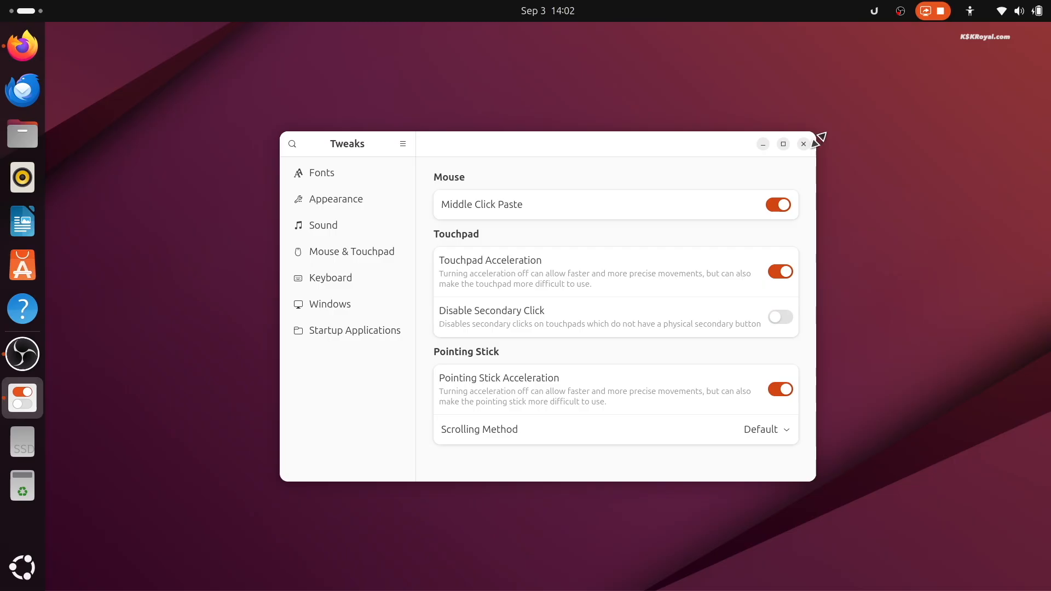
# - Close Tweaks and show the Multitasking page in Settings
pyautogui.click(802, 143)
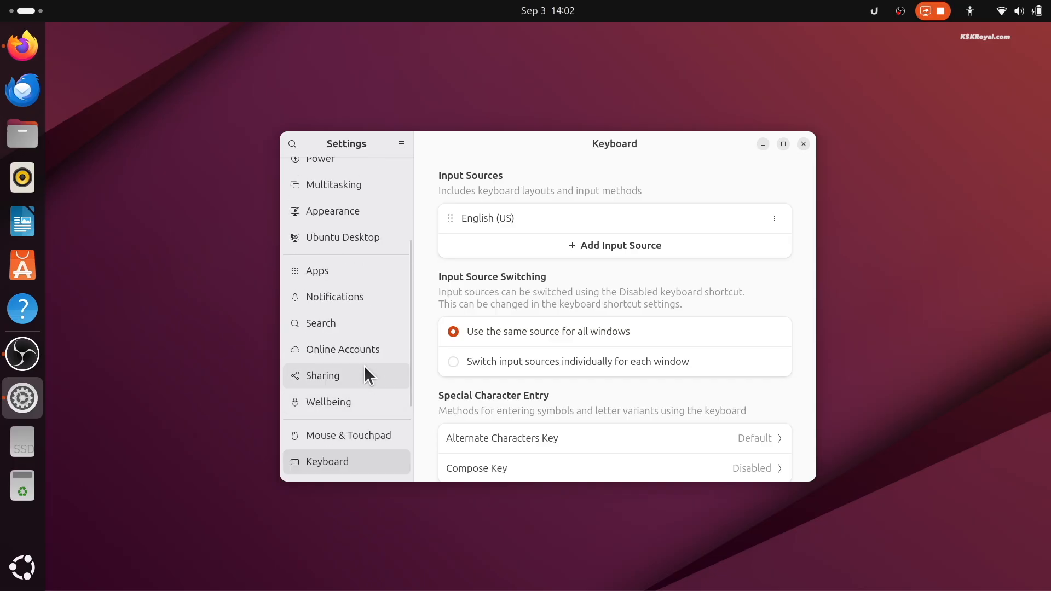
pyautogui.click(334, 300)
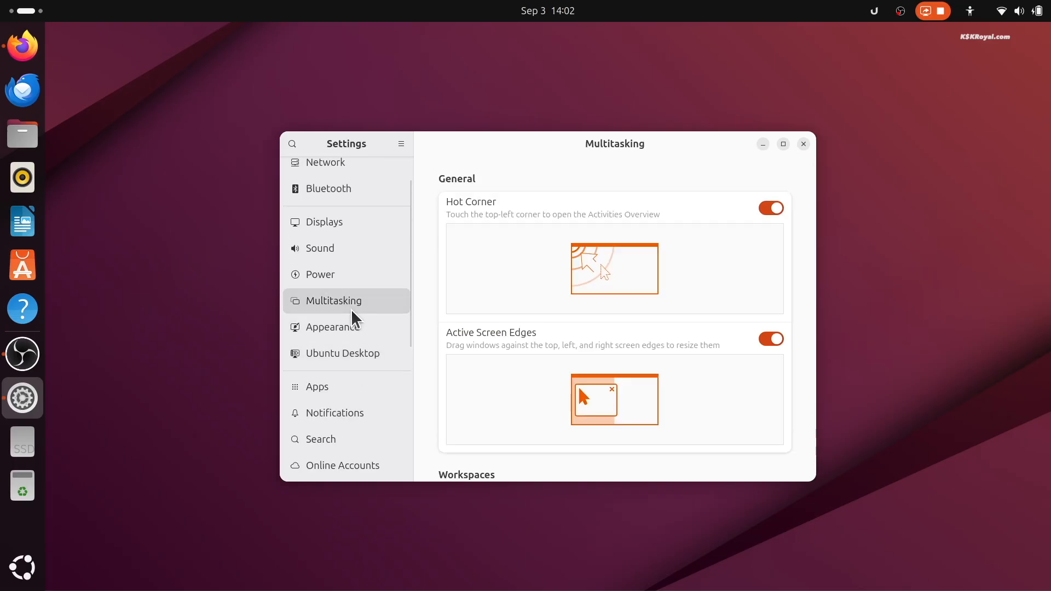
pyautogui.moveTo(766, 228)
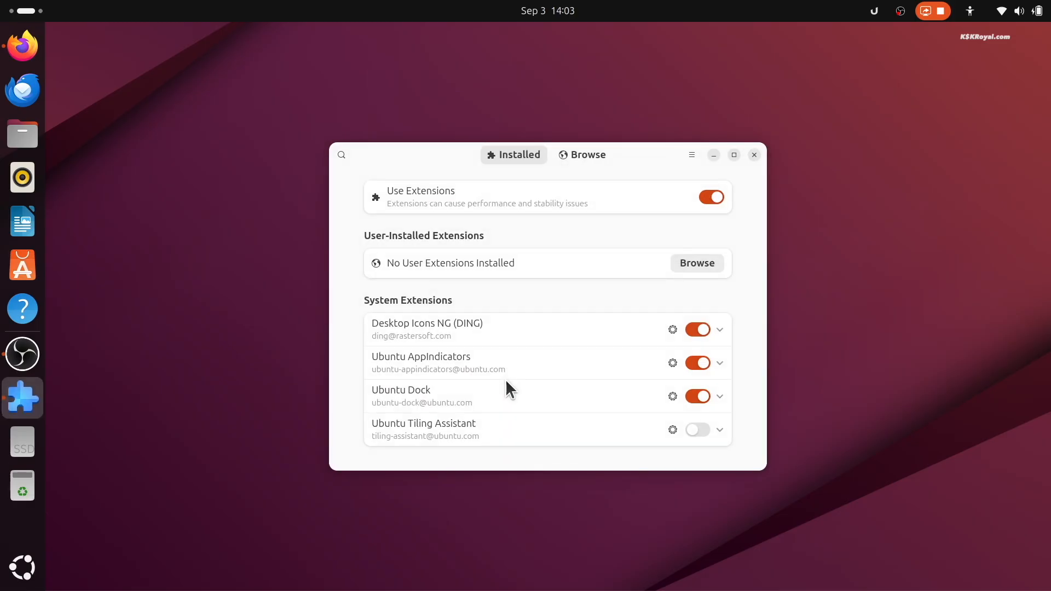
pyautogui.moveTo(401, 410)
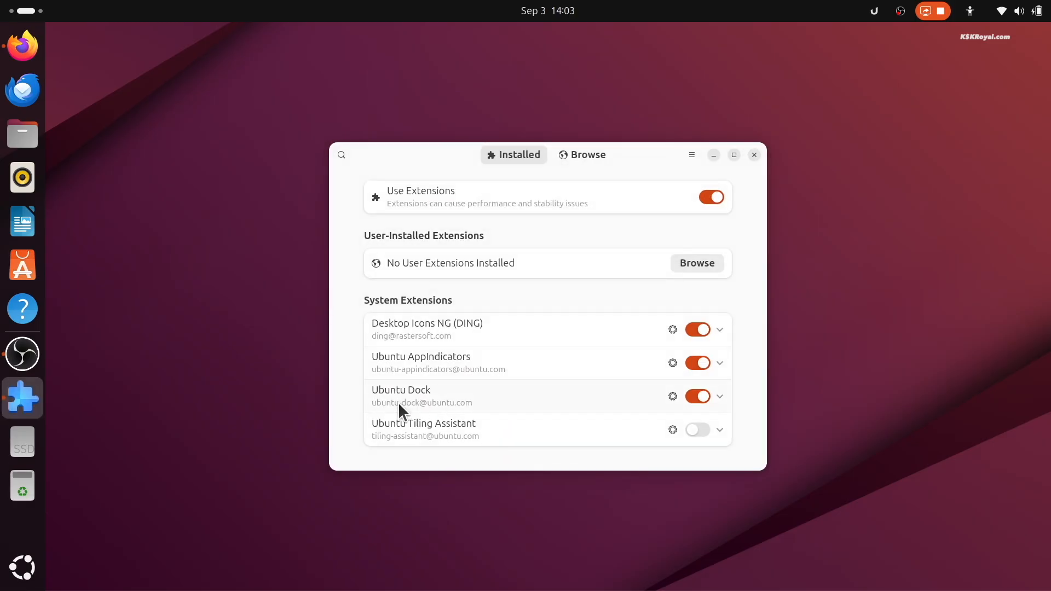
# - Switch off the Ubuntu Dock extension and go to the Browse tab for new extensions
pyautogui.click(696, 397)
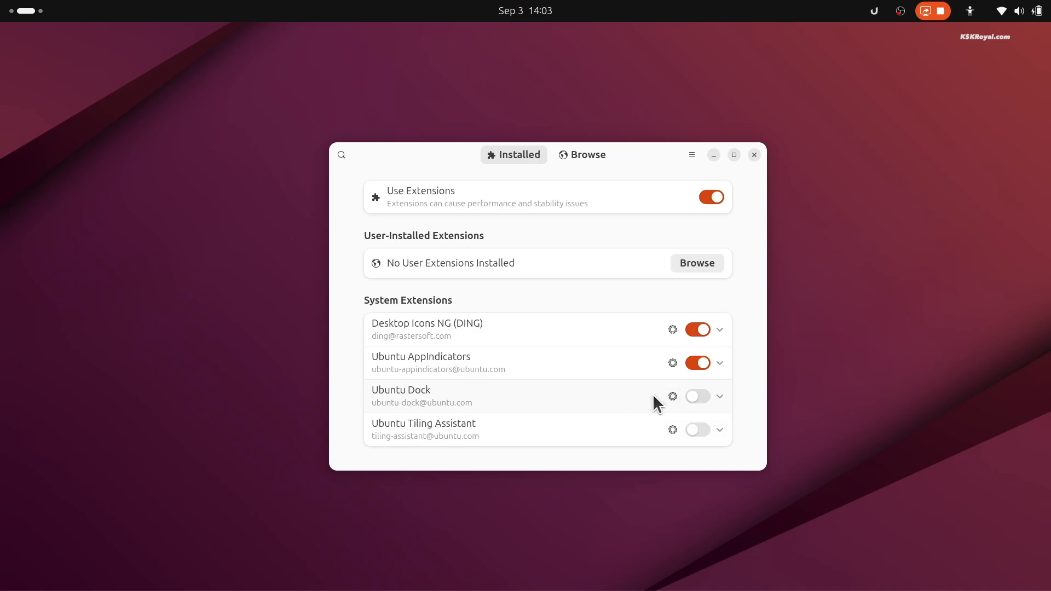
pyautogui.click(582, 155)
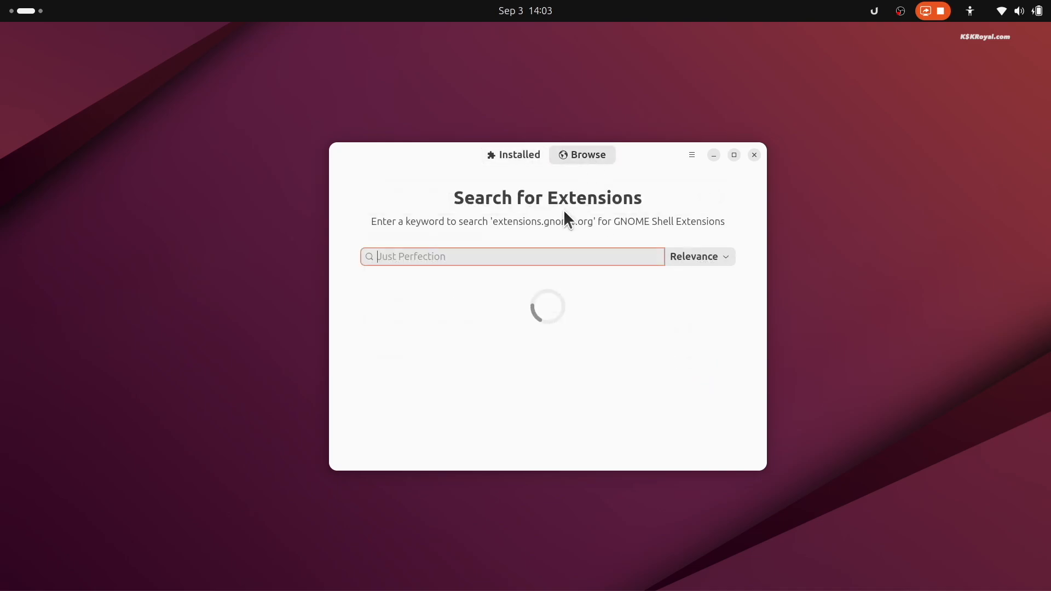
# - Search for and install Dash2Dock Animated, Blur my Shell, Vitals and Space Bar
pyautogui.write('dash2 dock animated')
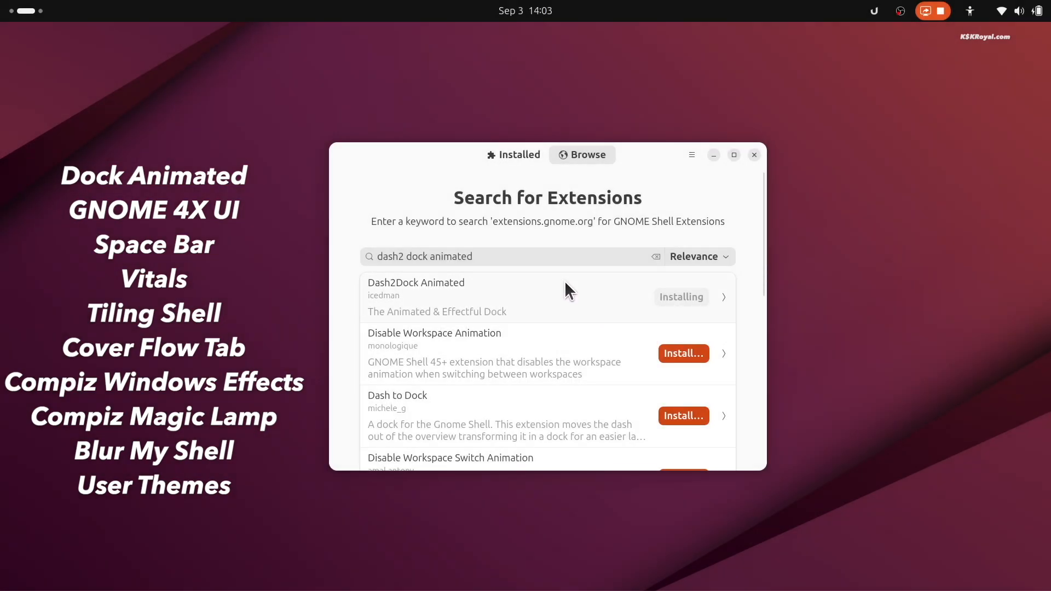
pyautogui.write('blur my shell')
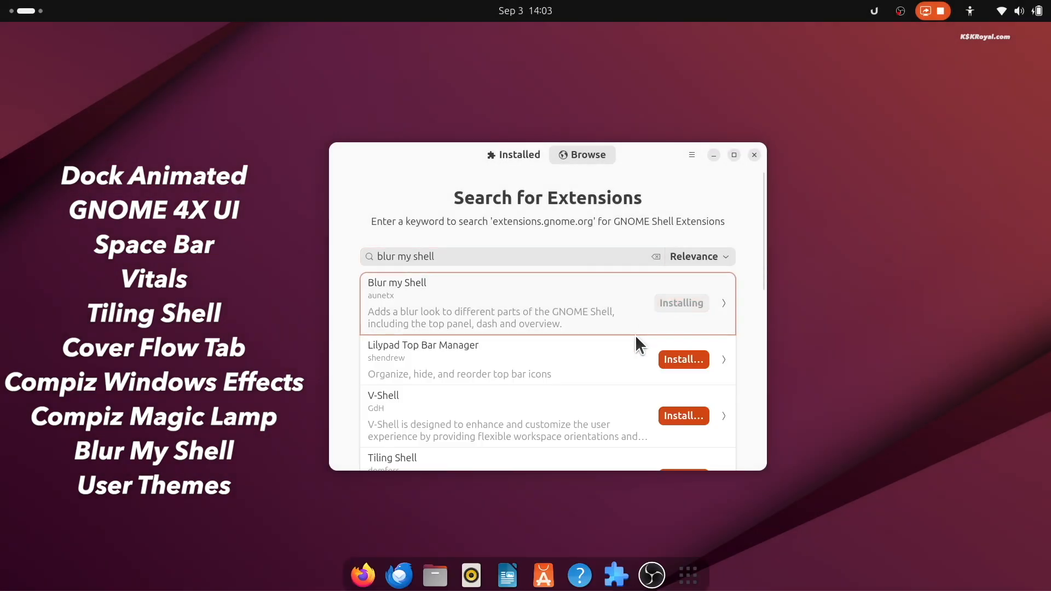
pyautogui.write('vitals')
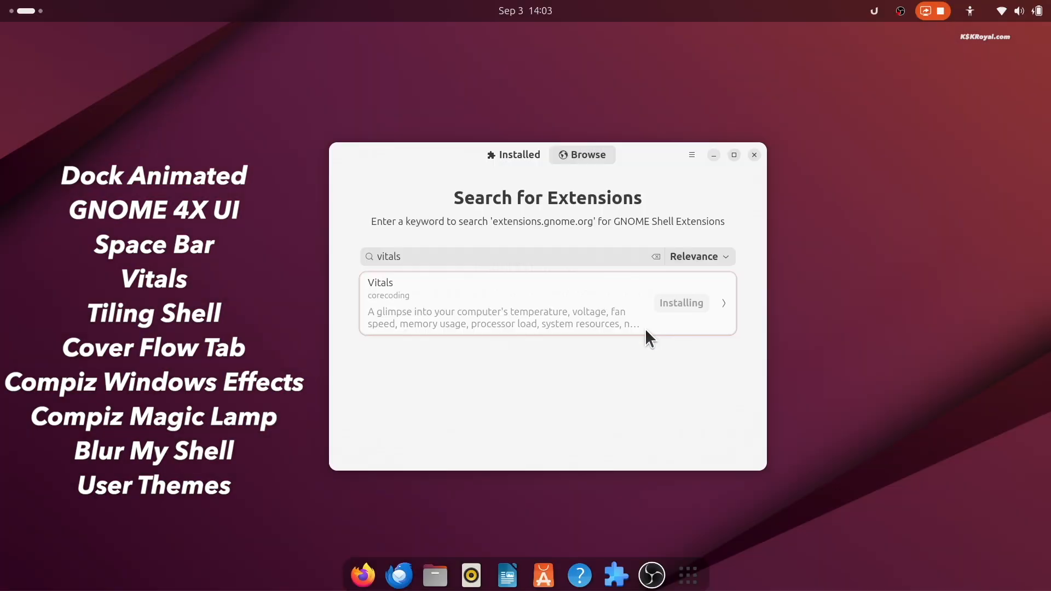
pyautogui.write('space bar')
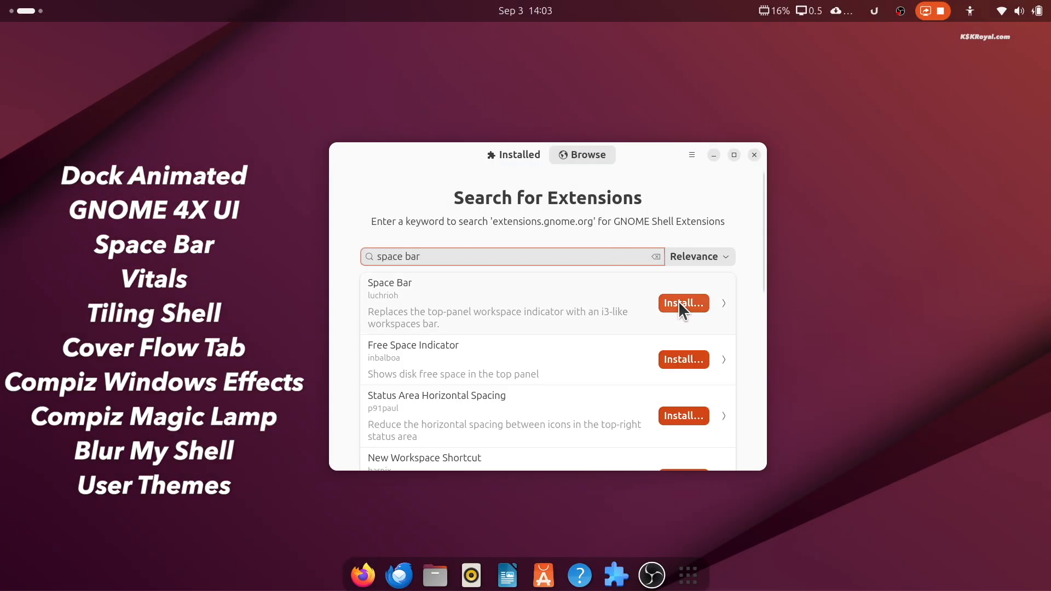
pyautogui.click(684, 303)
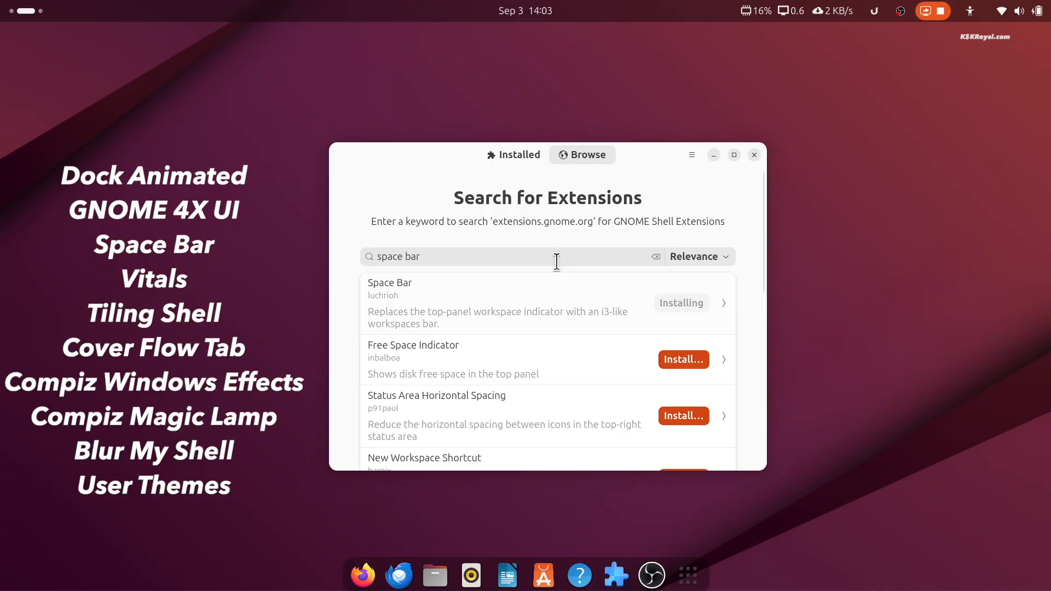
# - Install Tiling Shell, Gnome 4x UI Improvements and User Themes, then open Dash2Dock Animated's settings
pyautogui.write('tiling shell')
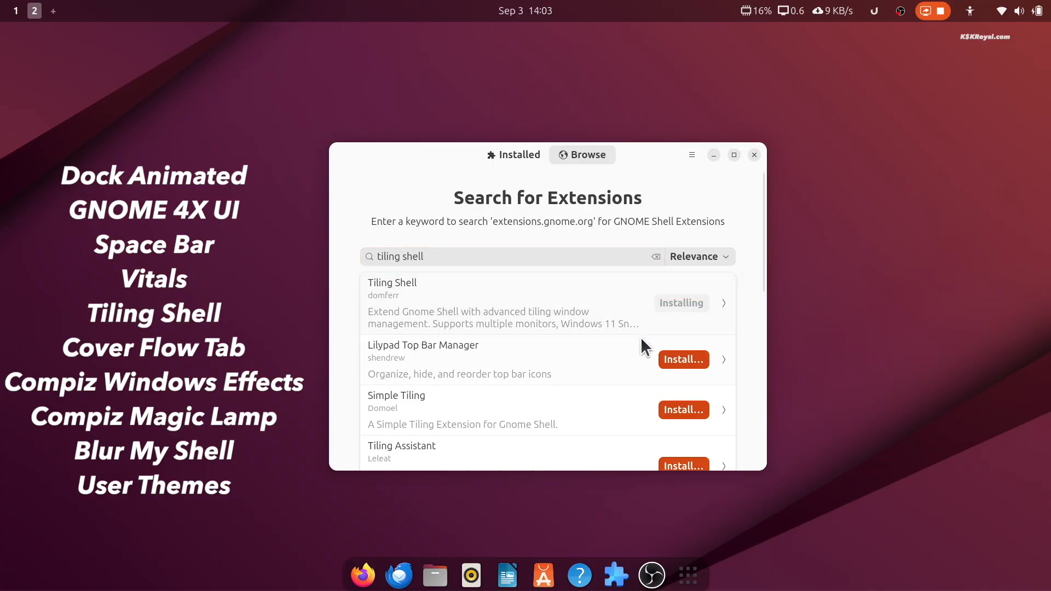
pyautogui.write('gnome 4x')
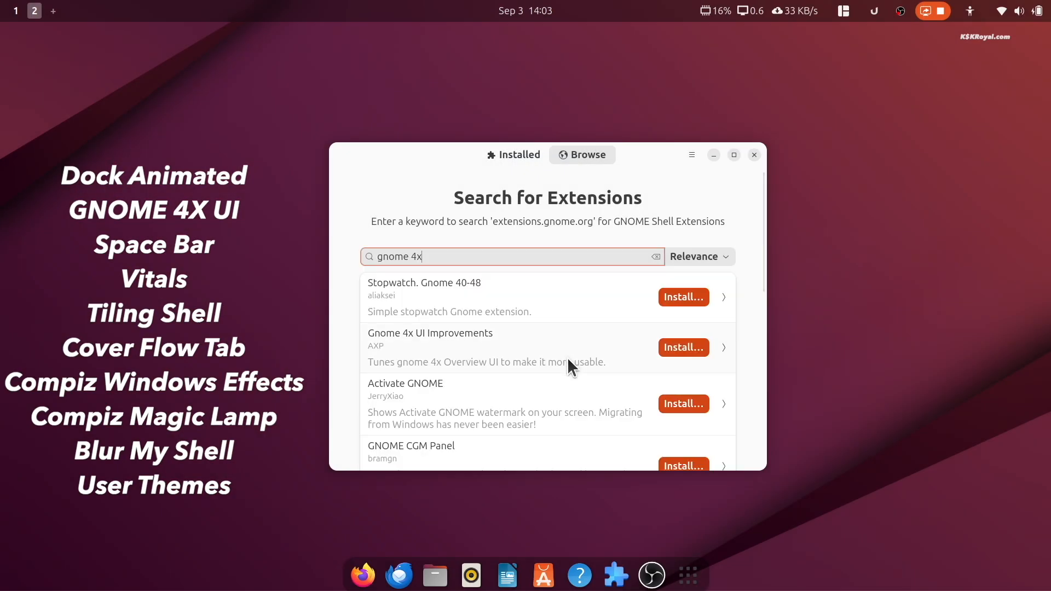
pyautogui.click(683, 347)
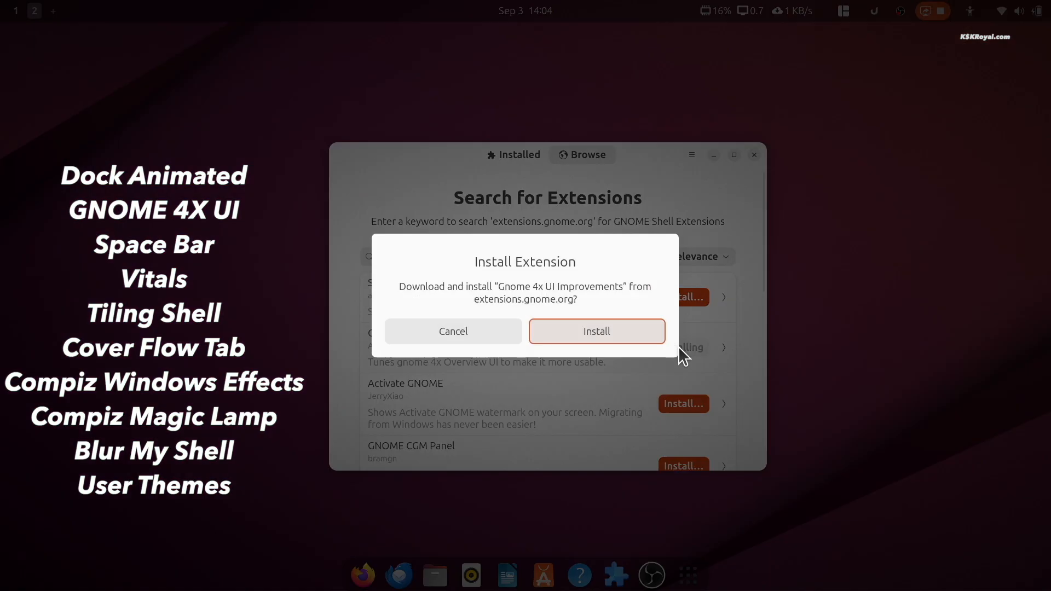
pyautogui.click(596, 332)
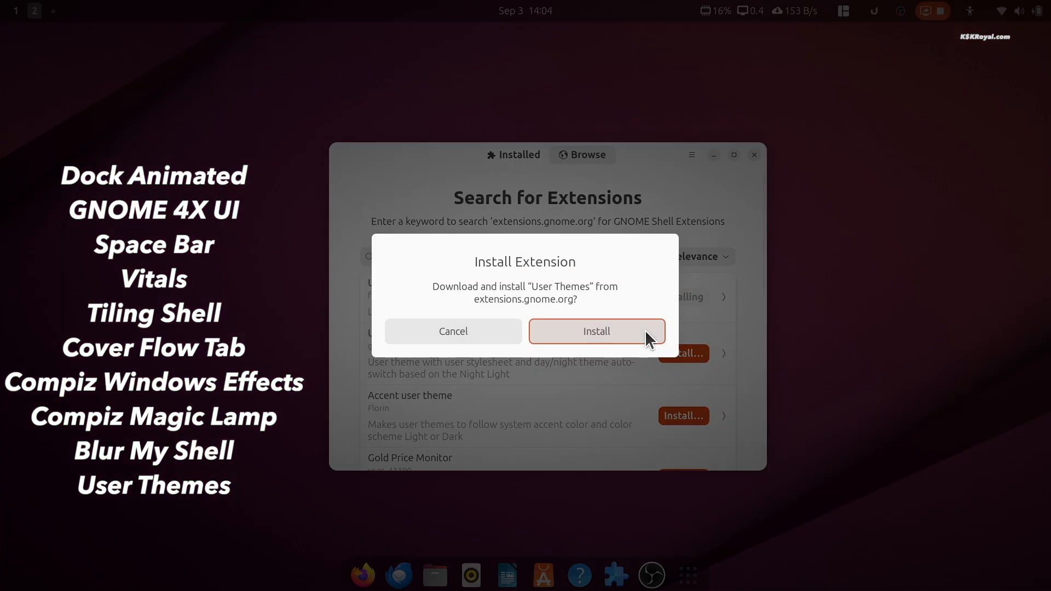
pyautogui.click(596, 331)
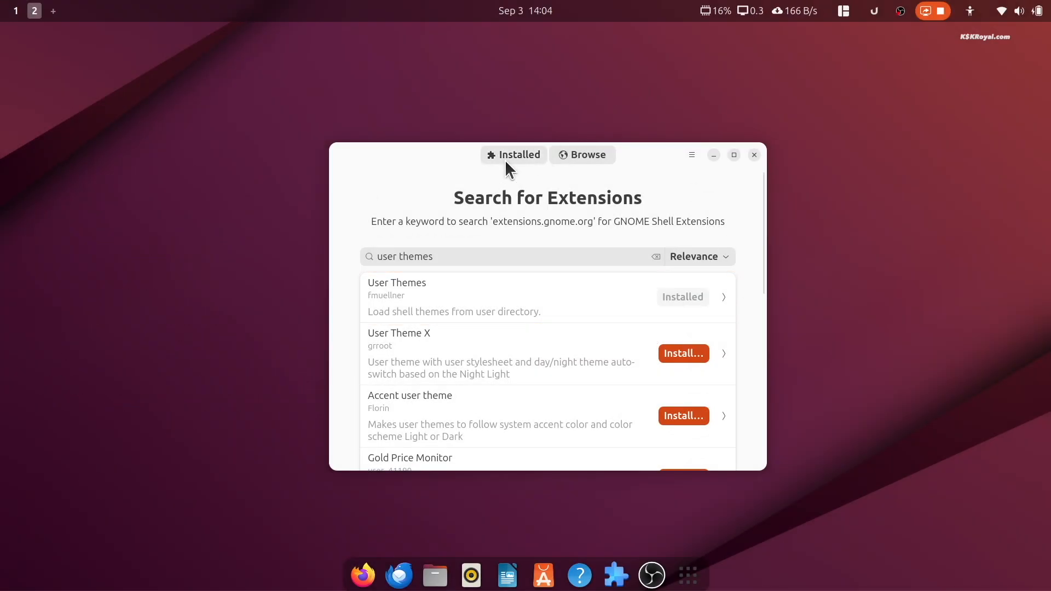
pyautogui.click(513, 155)
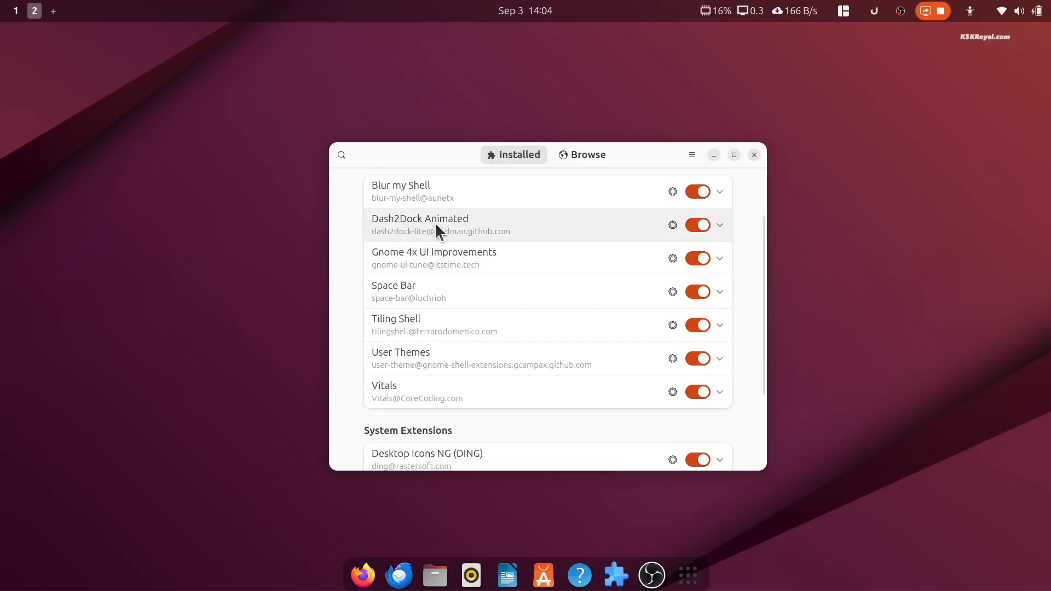
pyautogui.moveTo(434, 302)
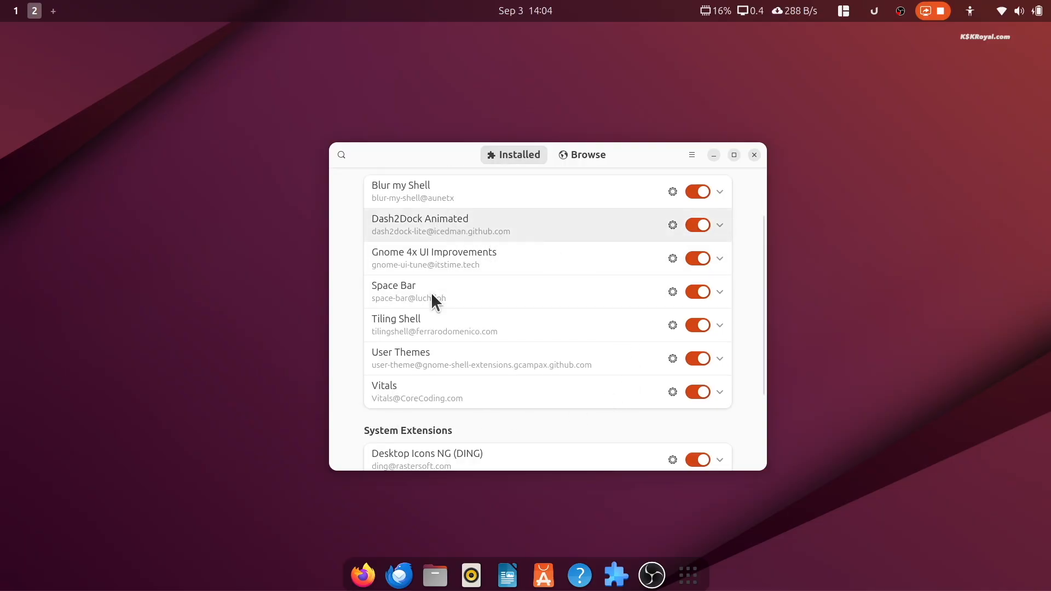
pyautogui.click(673, 225)
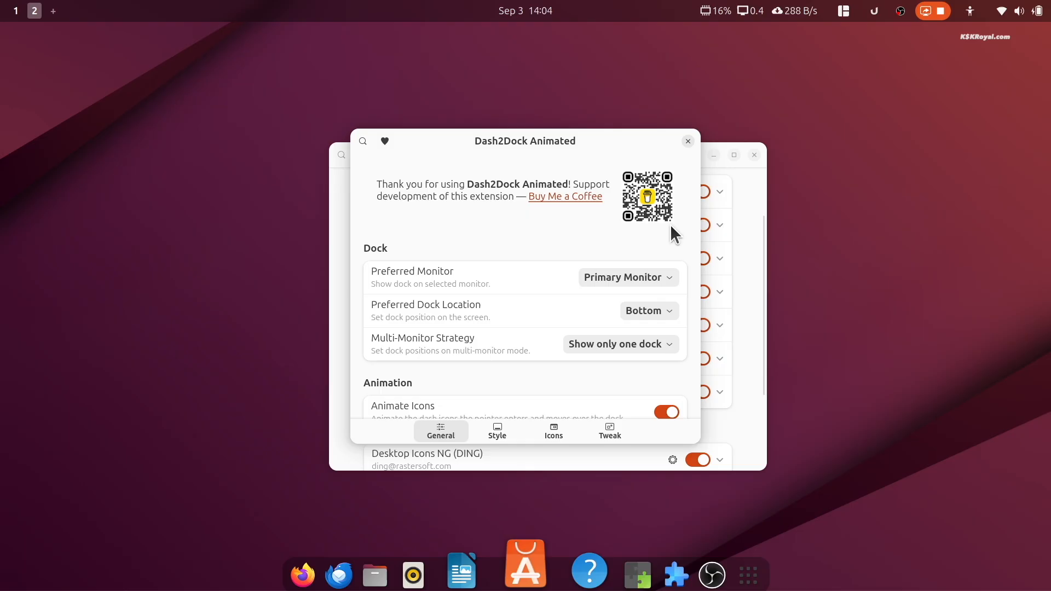
# - In the Style settings, enlarge the dock icons and widen their spacing
pyautogui.scroll(-3)
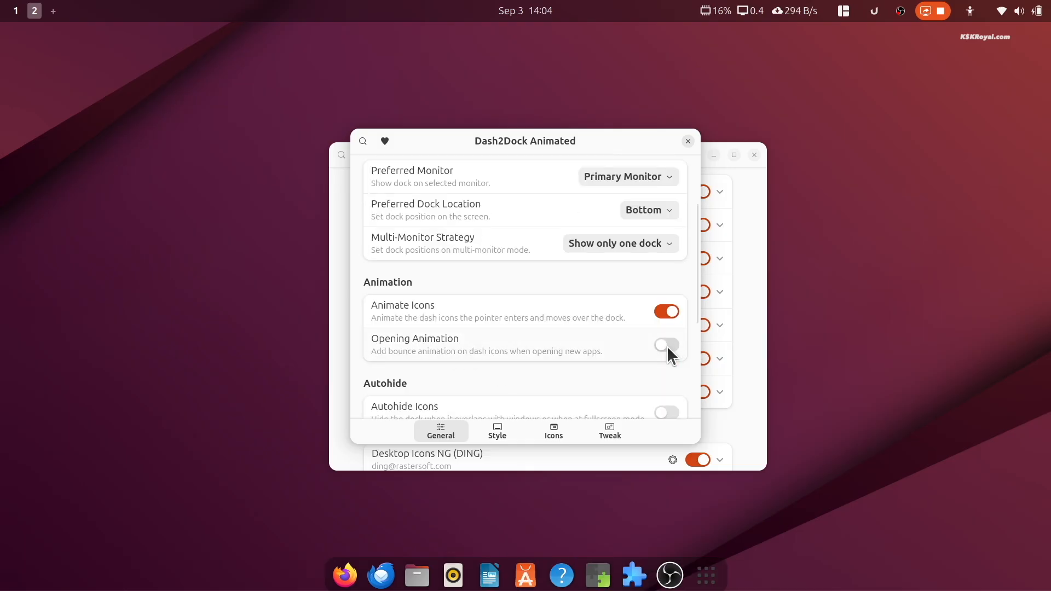
pyautogui.click(497, 431)
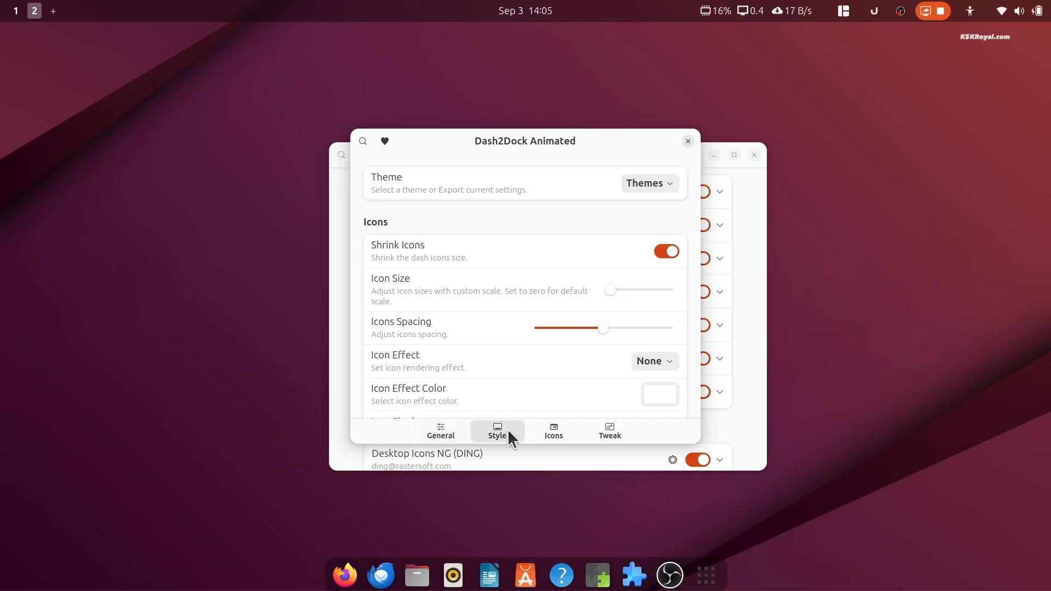
pyautogui.moveTo(610, 289); pyautogui.dragTo(627, 289)
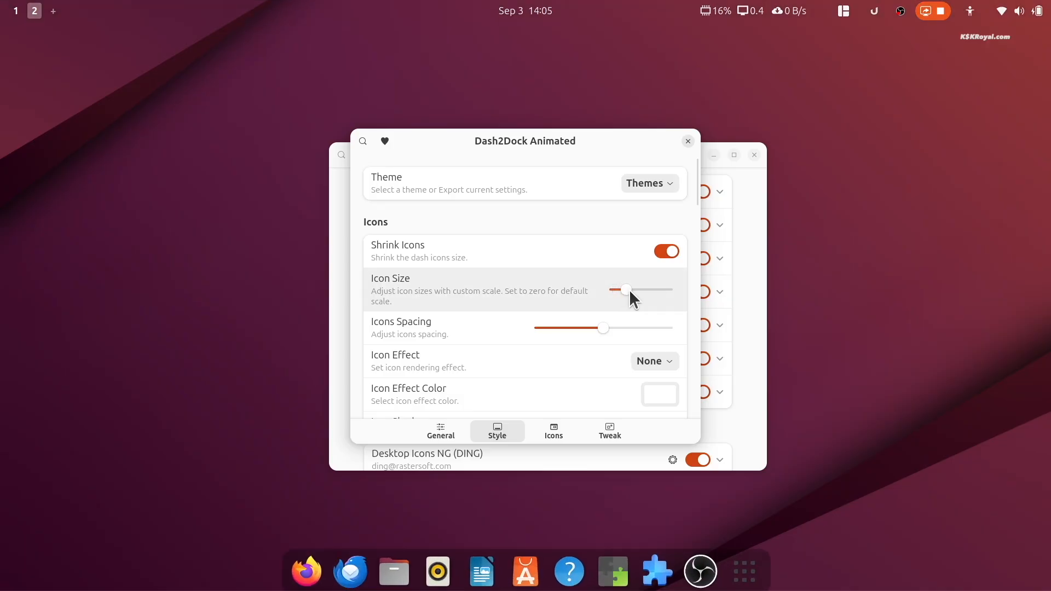
pyautogui.moveTo(603, 328); pyautogui.dragTo(610, 327)
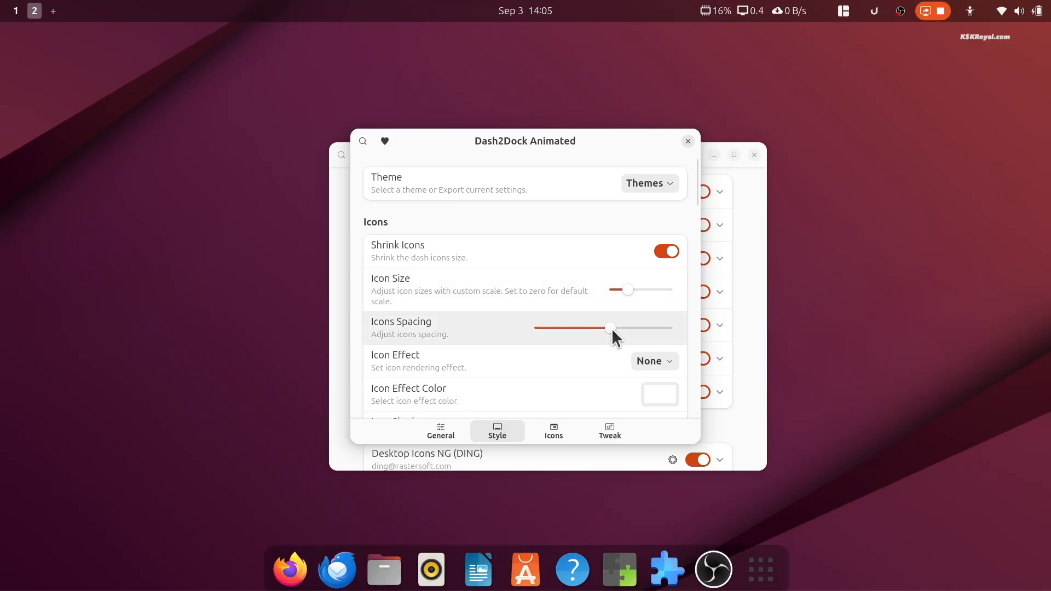
# - Increase edge distance, dock padding and corner rounding, and set running indicators to Dots
pyautogui.scroll(-3)
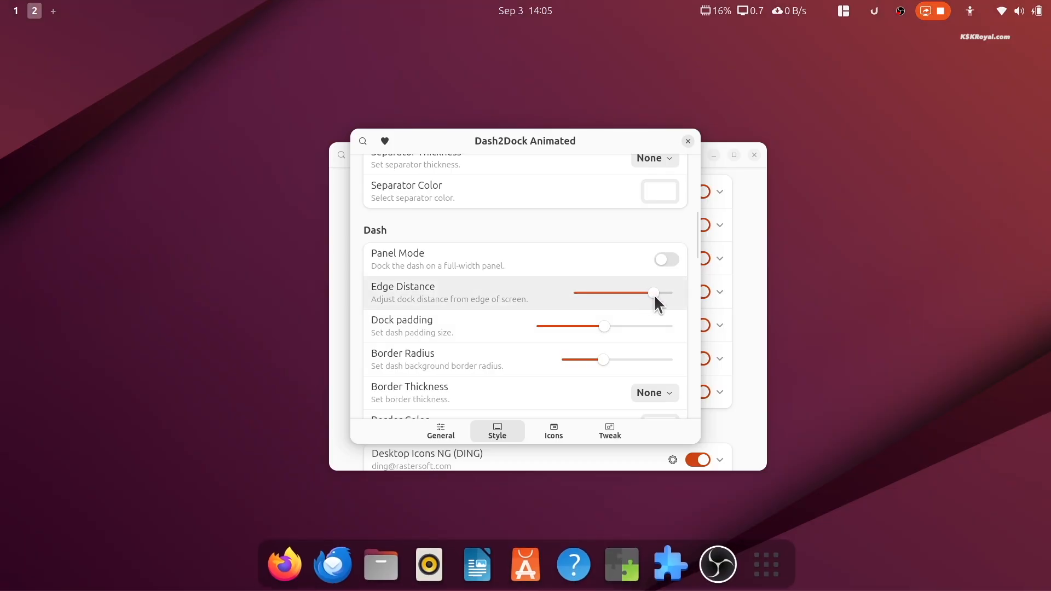
pyautogui.moveTo(651, 293); pyautogui.dragTo(672, 292)
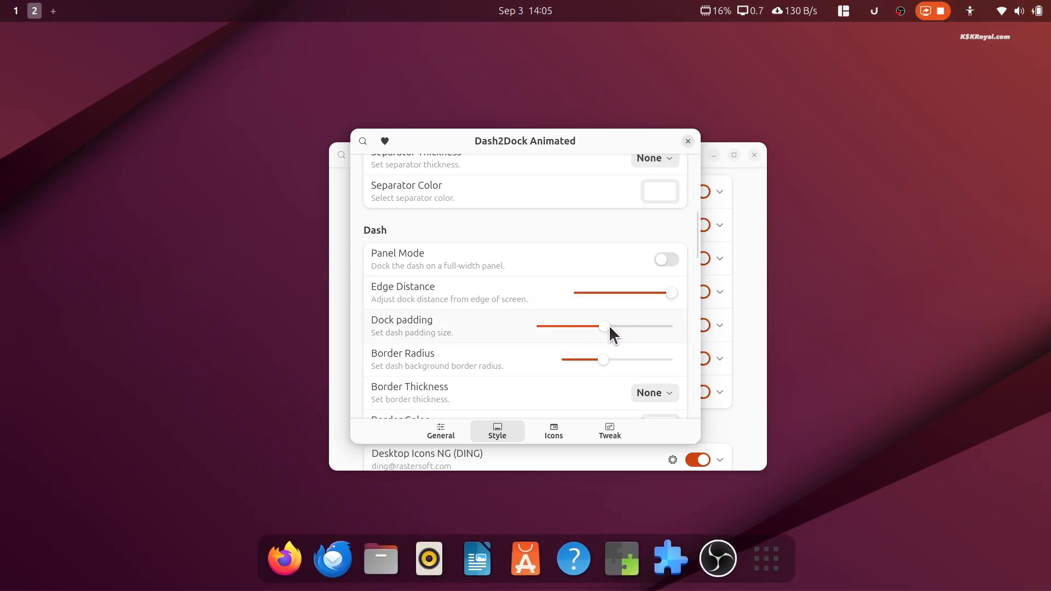
pyautogui.moveTo(606, 326); pyautogui.dragTo(645, 326)
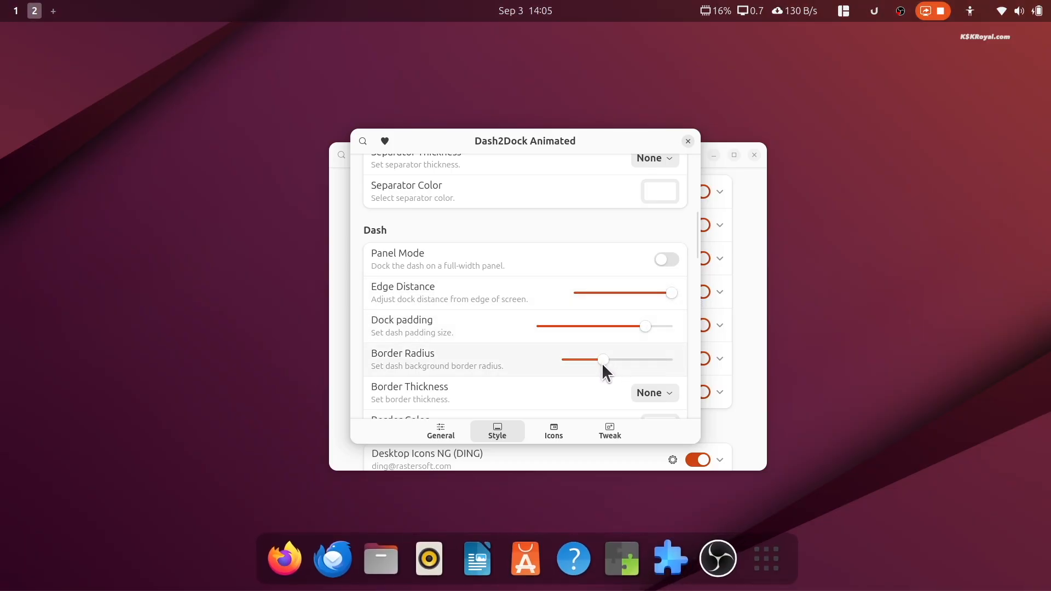
pyautogui.moveTo(603, 360); pyautogui.dragTo(674, 360)
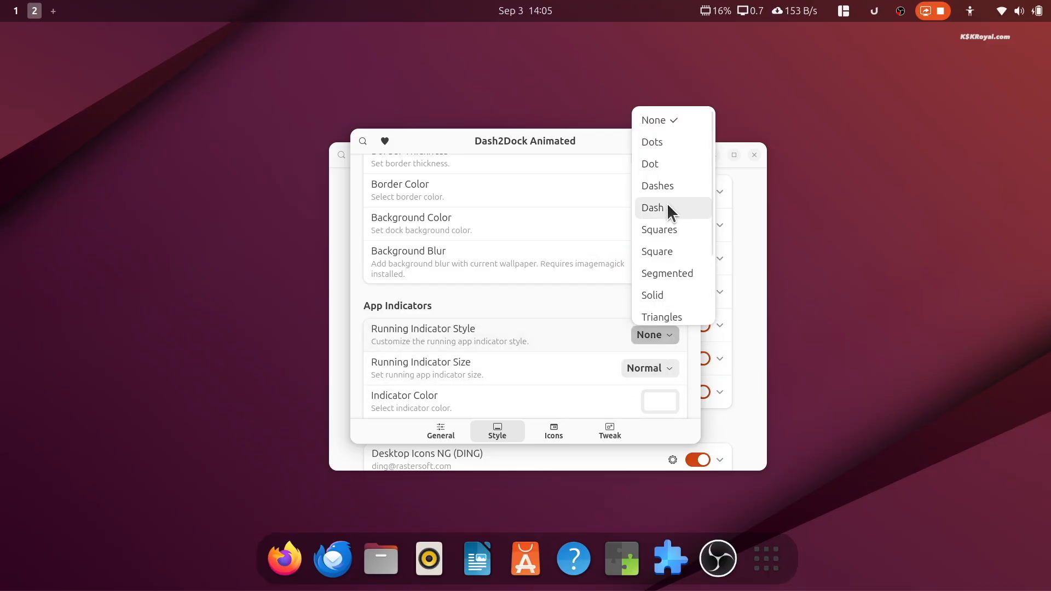
pyautogui.click(652, 142)
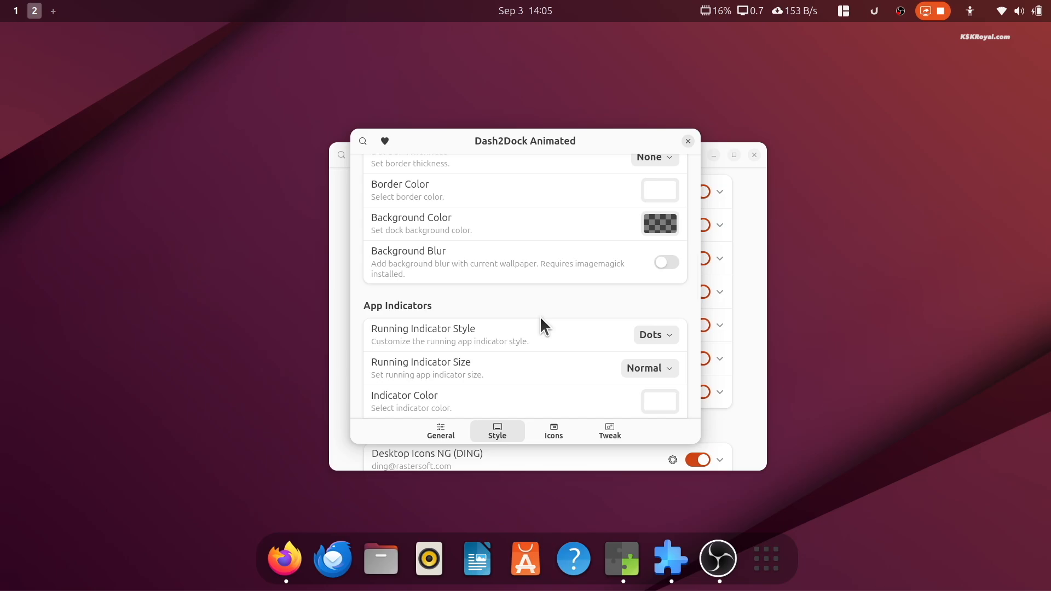
pyautogui.click(553, 431)
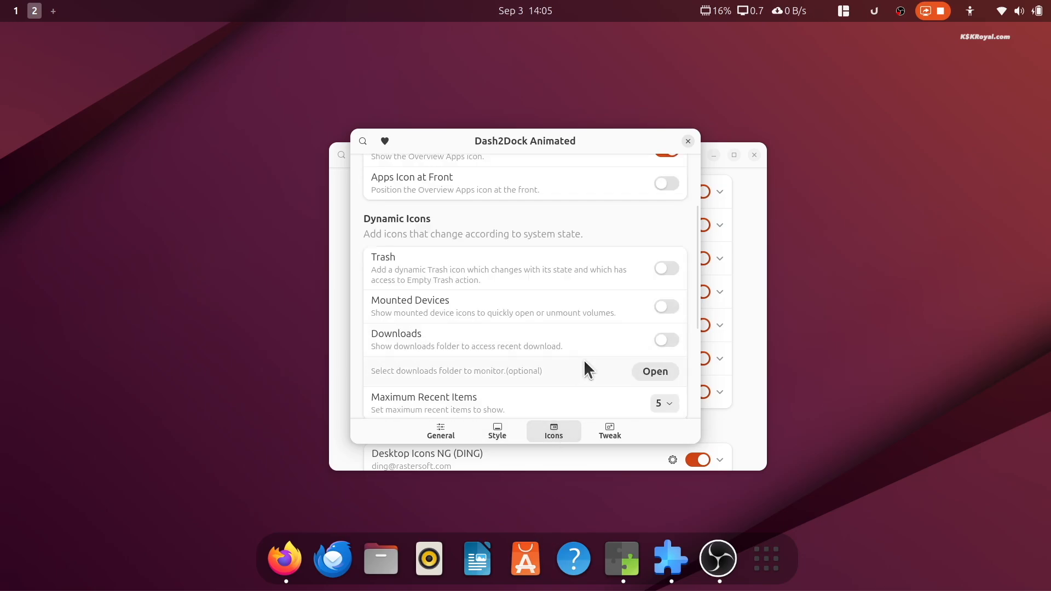
# - Turn on the Downloads dock icon and set Tweak magnification to 0.31
pyautogui.click(666, 307)
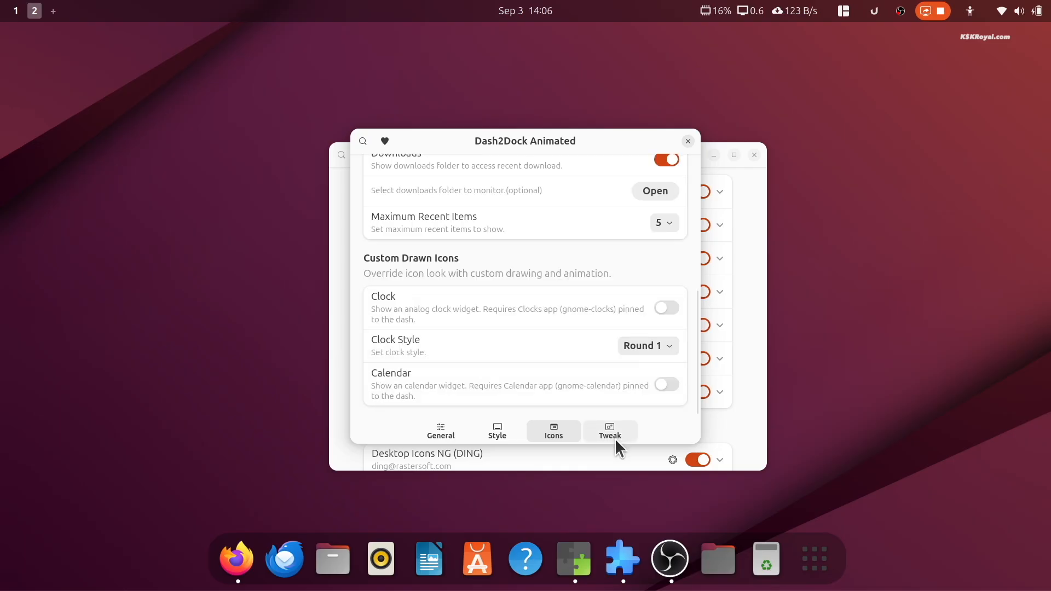
pyautogui.click(609, 431)
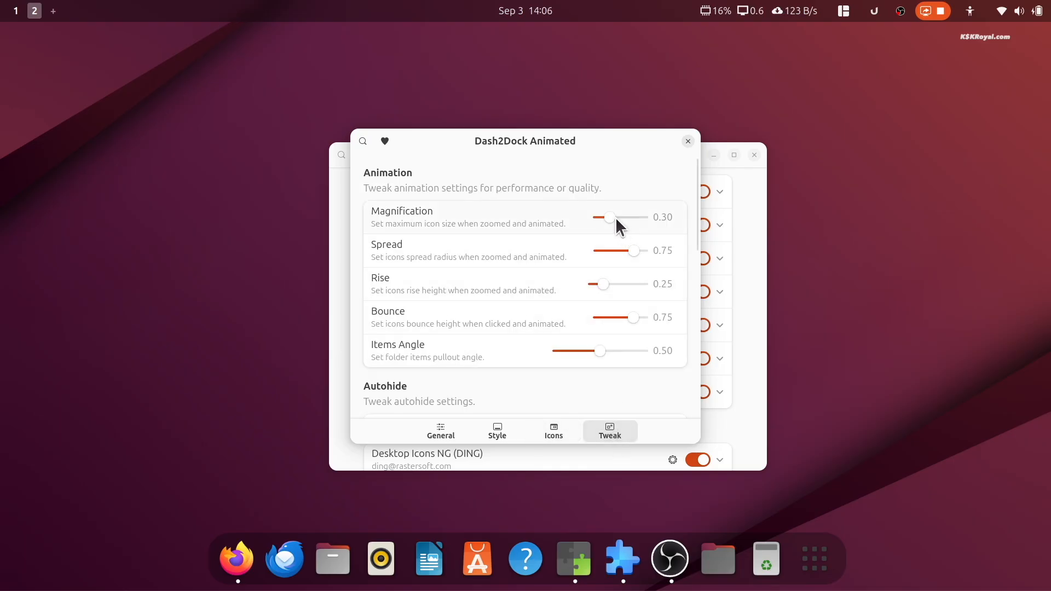
pyautogui.moveTo(609, 218); pyautogui.dragTo(602, 218)
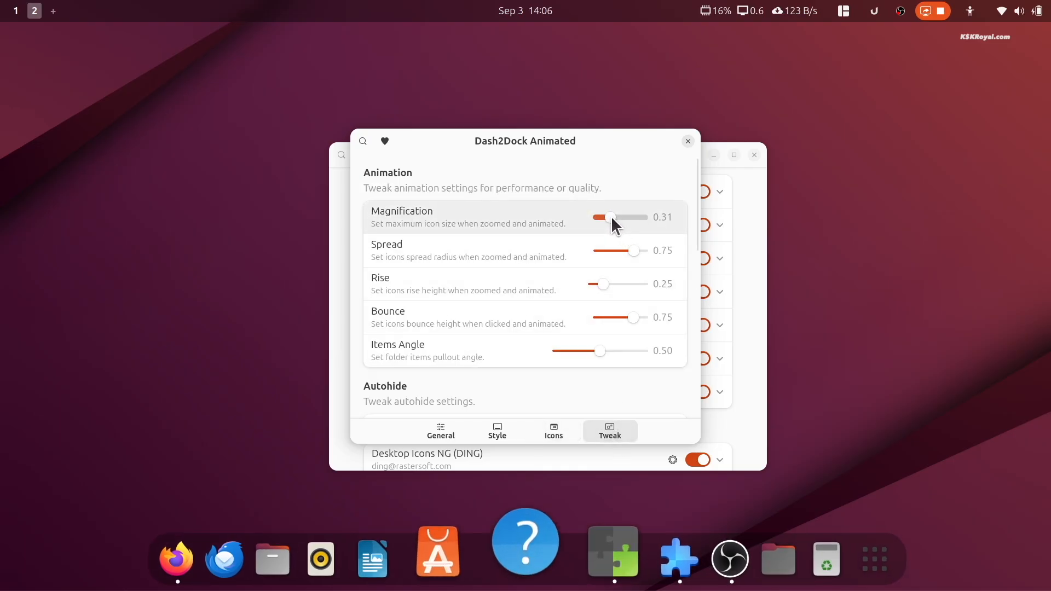